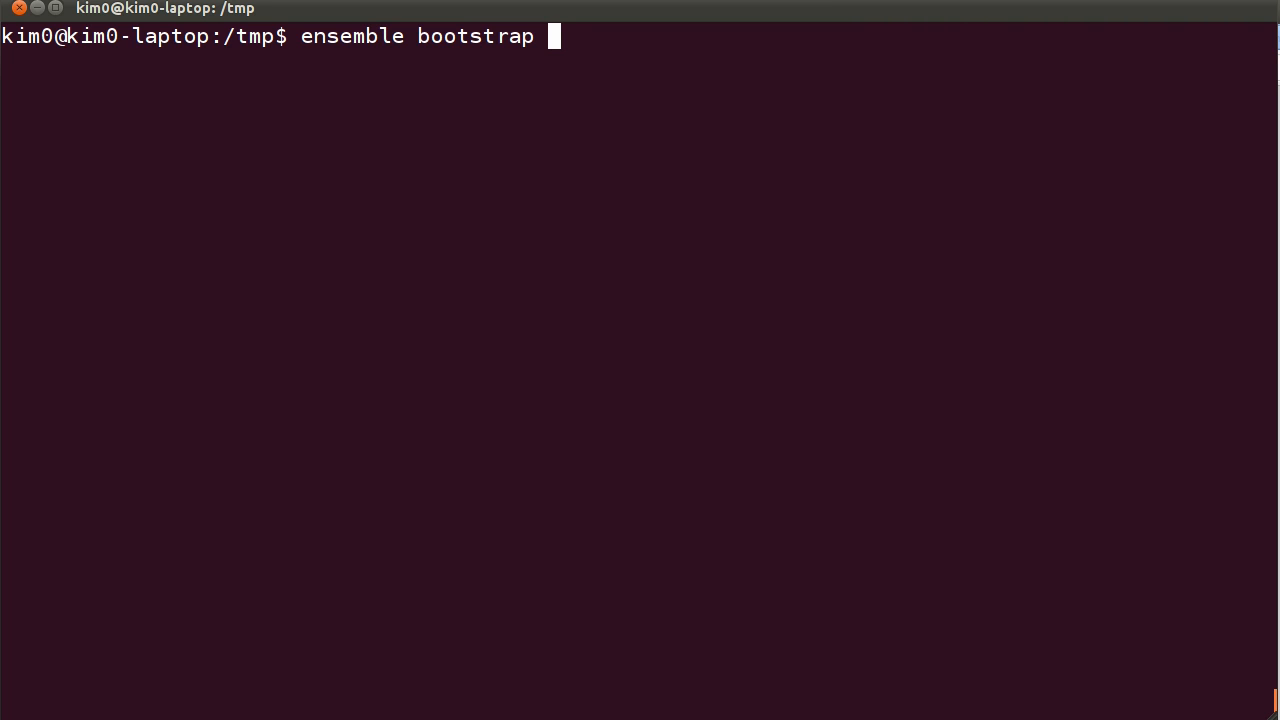
{"action": "mouse_move", "coordinate": [1028, 464]}
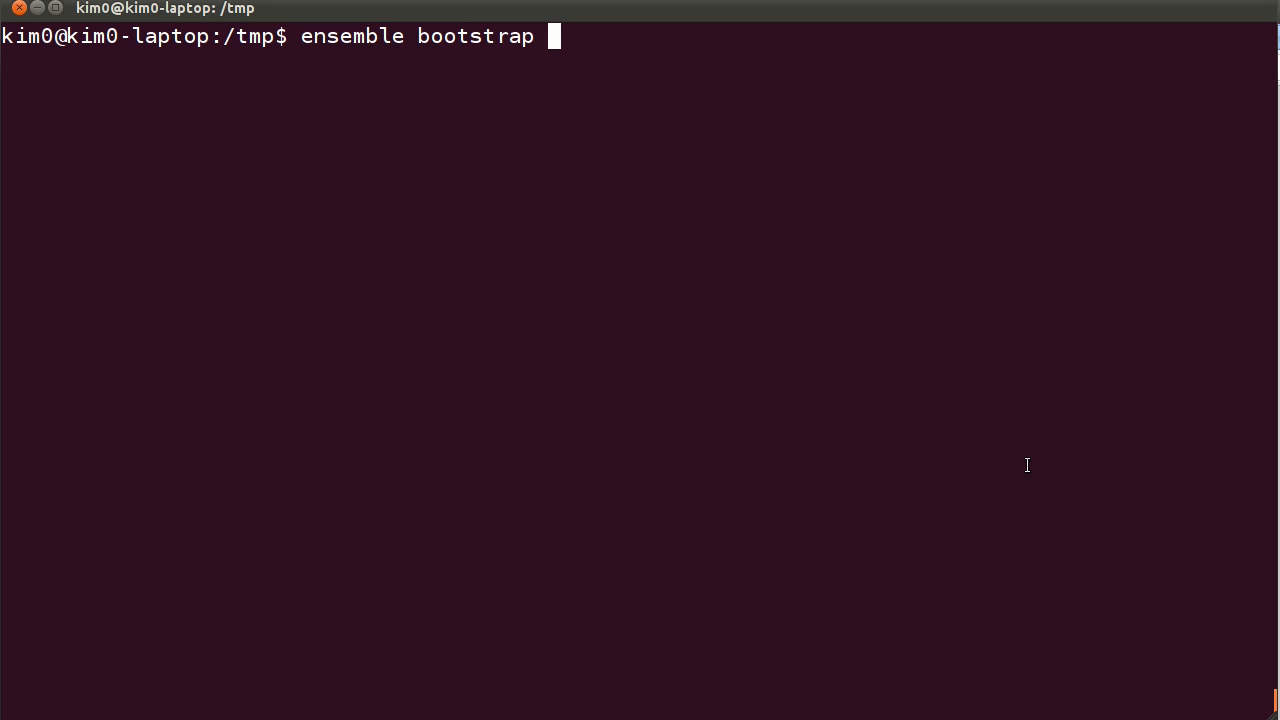
{"action": "mouse_move", "coordinate": [668, 232]}
{"action": "type", "text": "t"}
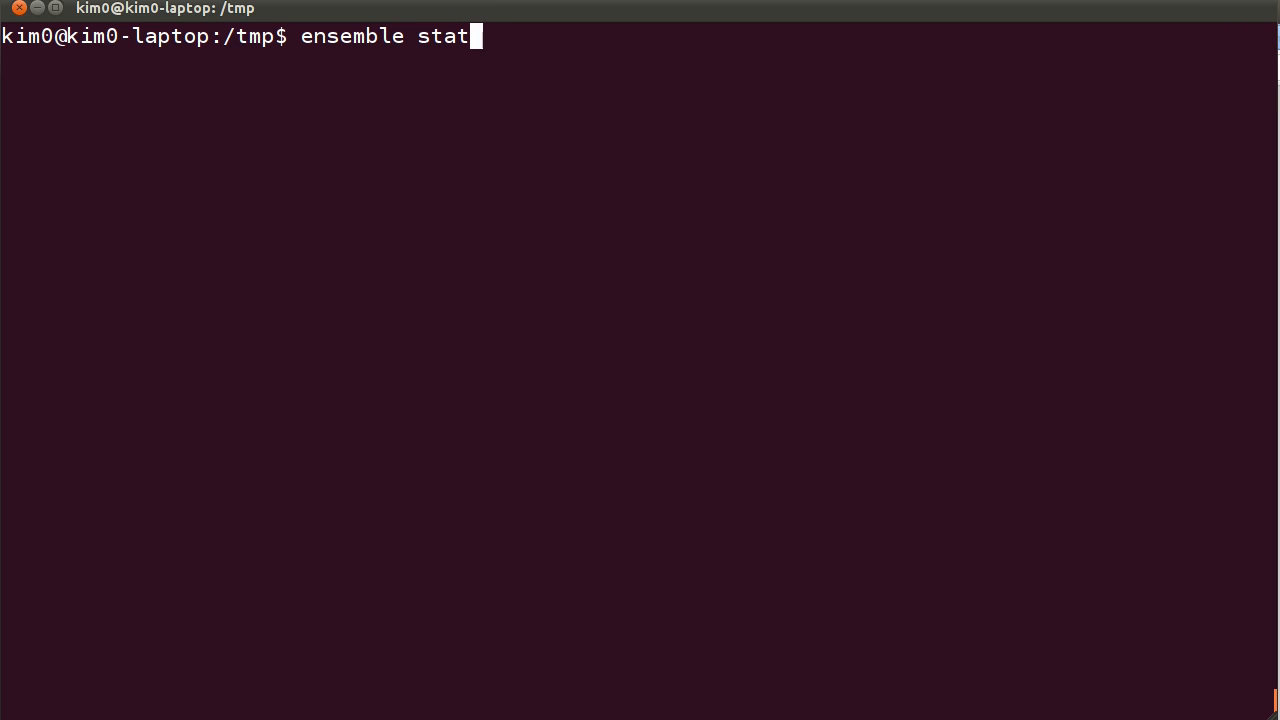
Run 'ensemble status' to confirm the single bootstrapped EC2 machine with no services
{"action": "type", "text": "us"}
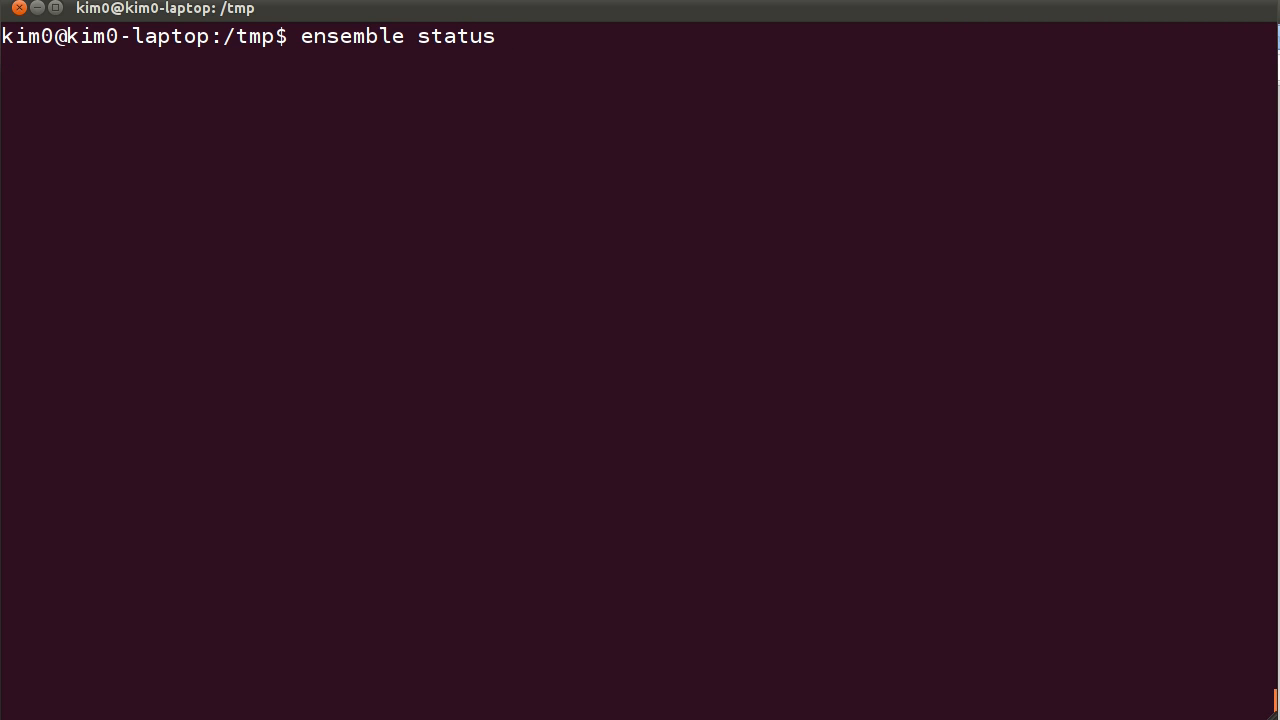
{"action": "key", "text": "Return"}
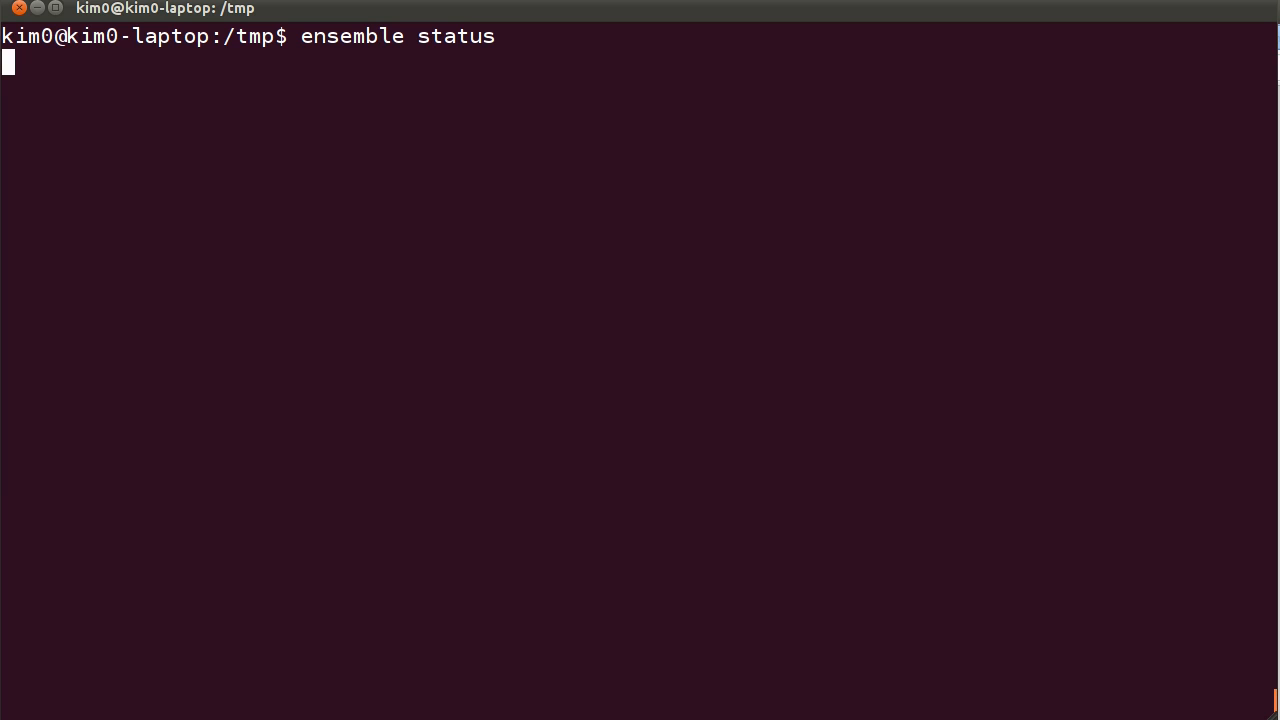
{"action": "mouse_move", "coordinate": [800, 226]}
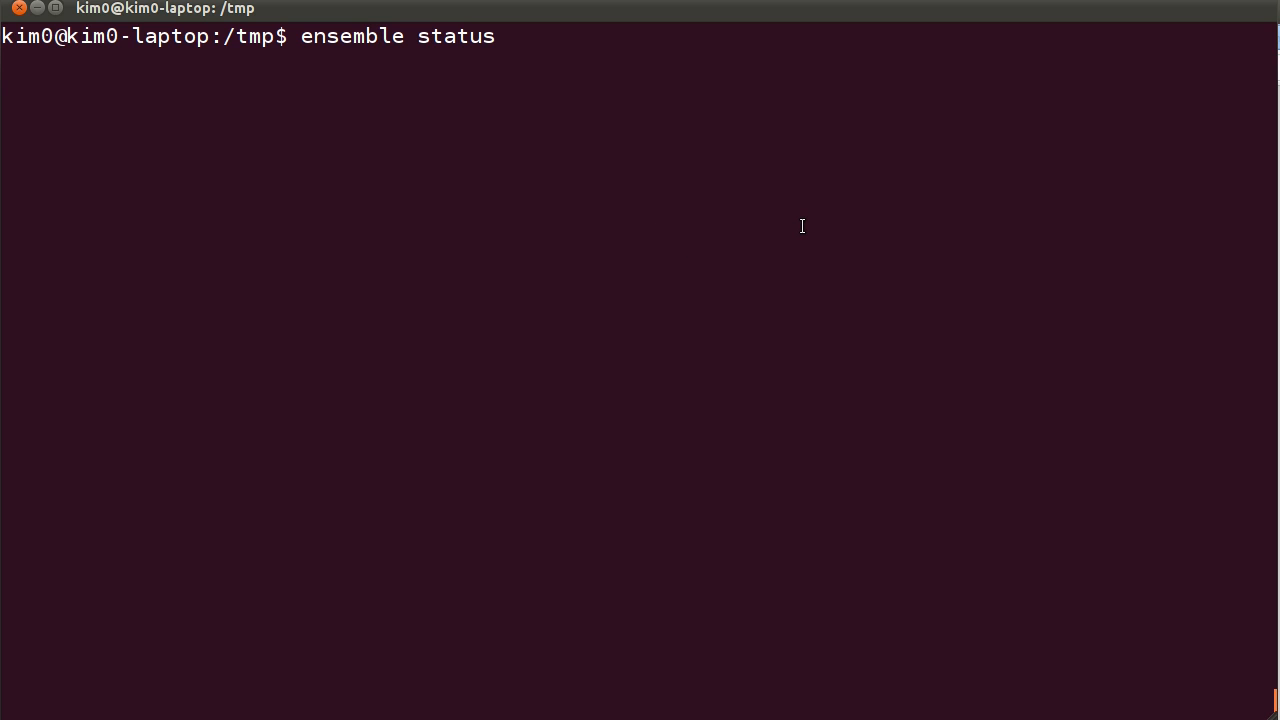
{"action": "key", "text": "Return"}
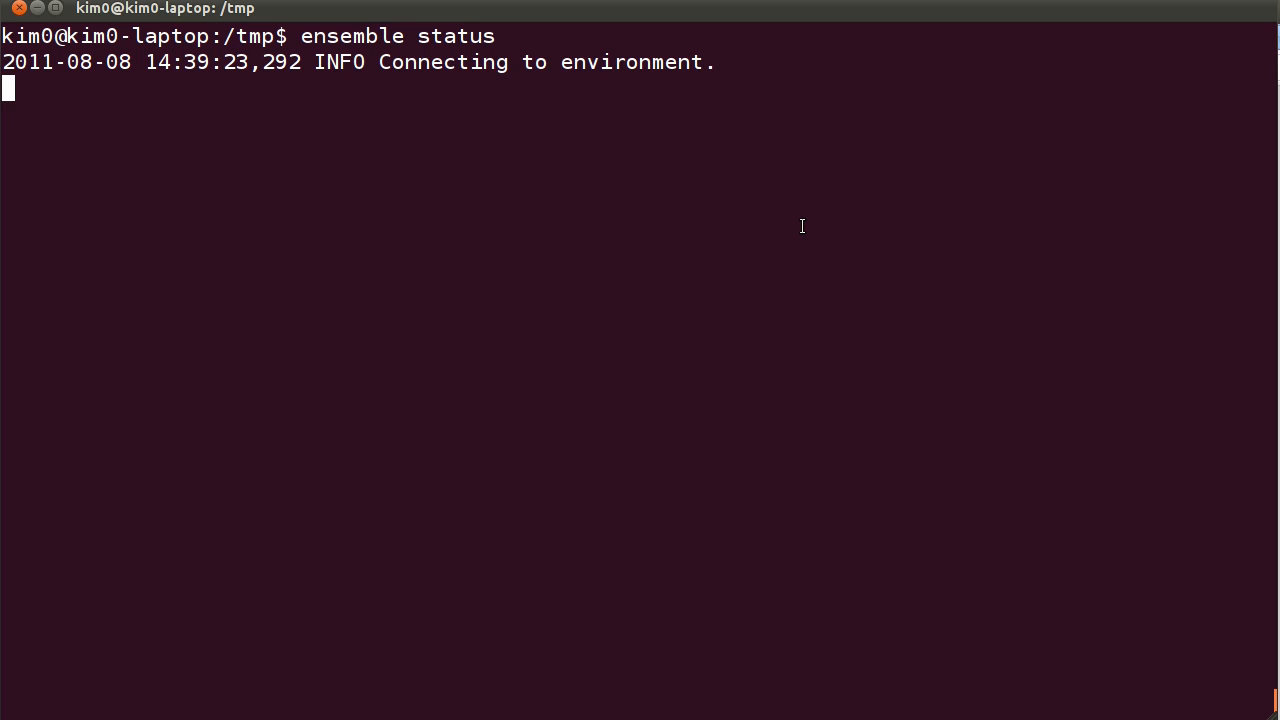
{"action": "mouse_move", "coordinate": [820, 240]}
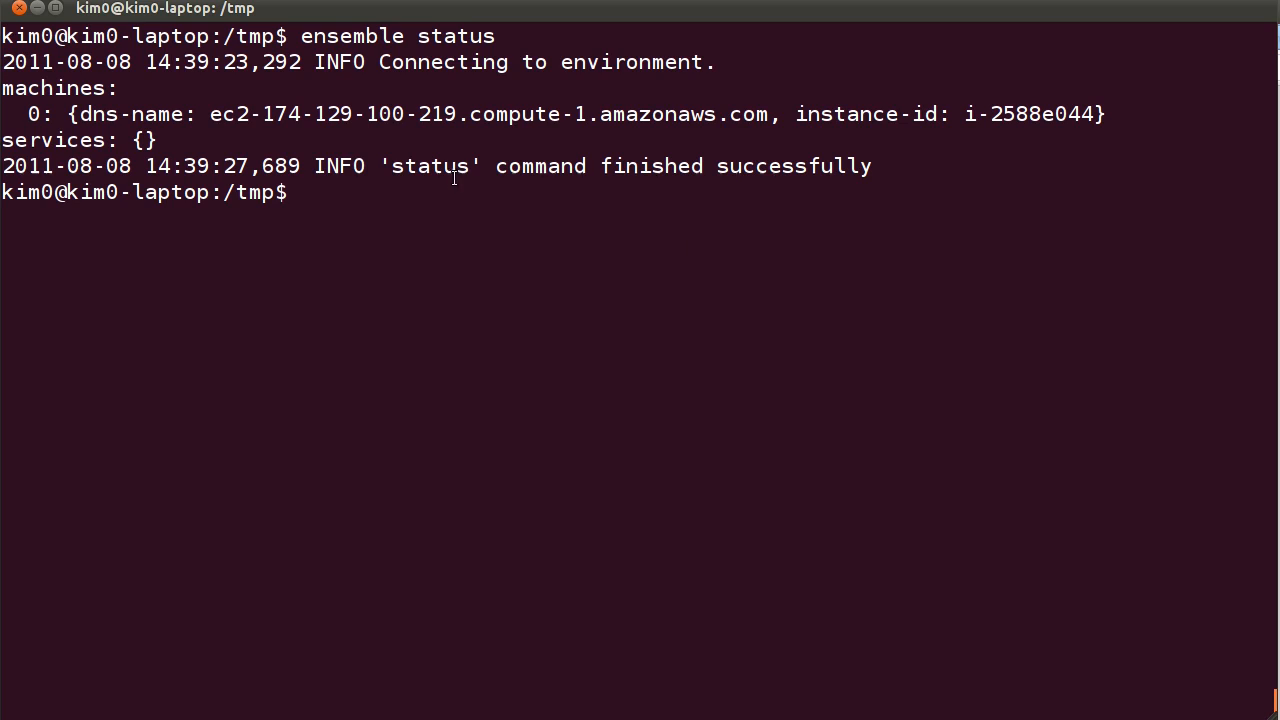
{"action": "mouse_move", "coordinate": [372, 112]}
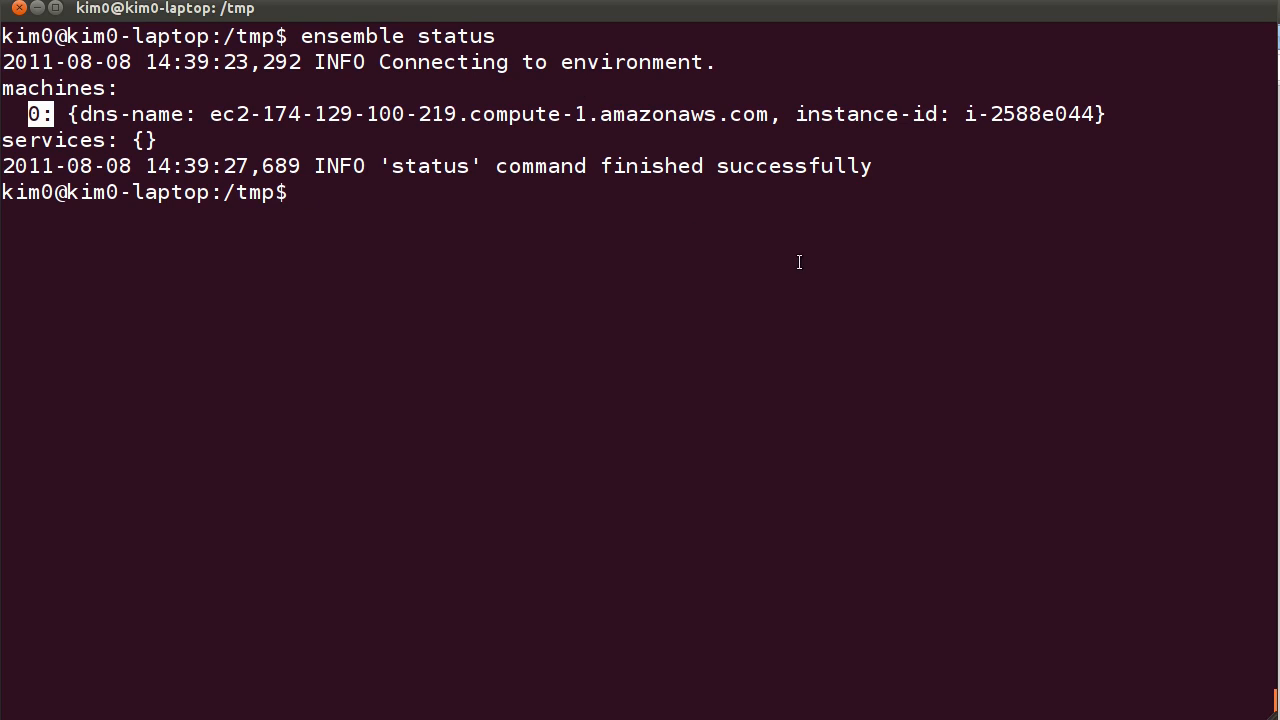
{"action": "mouse_move", "coordinate": [930, 124]}
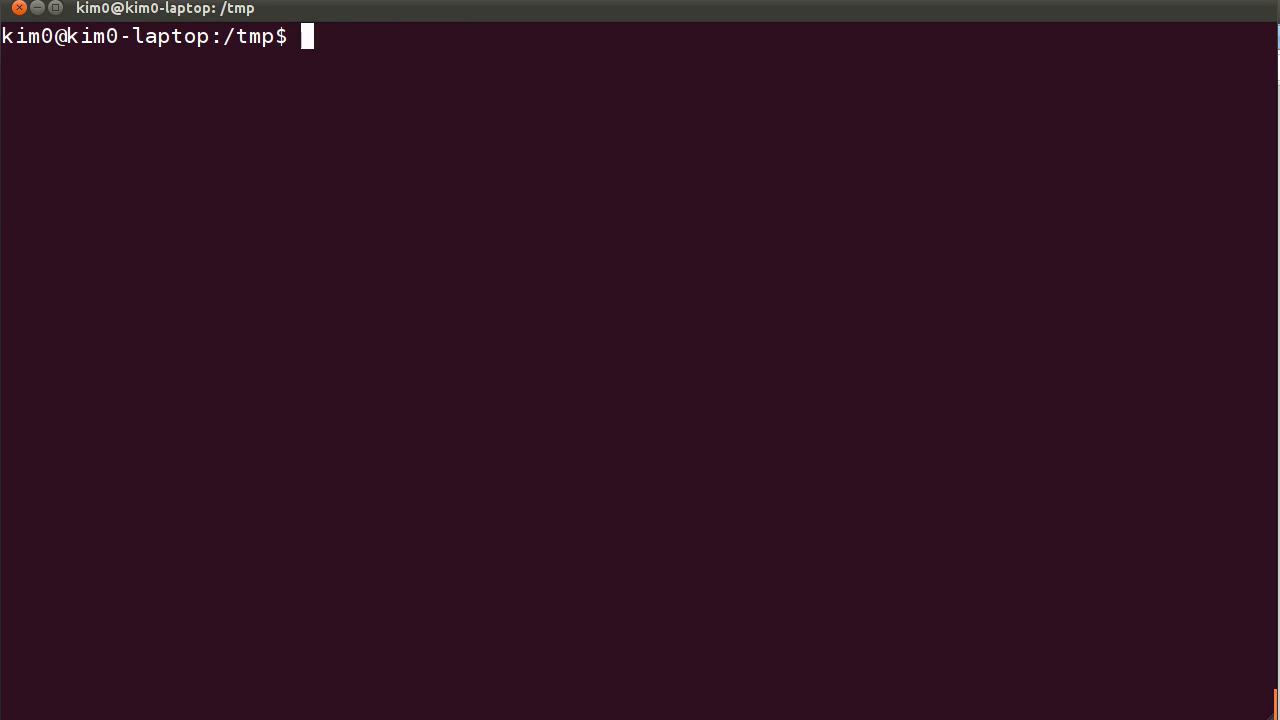
Deploy the hadoop-master service with 'ensemble deploy --repository=. hadoop-master'
{"action": "type", "text": "ensemble"}
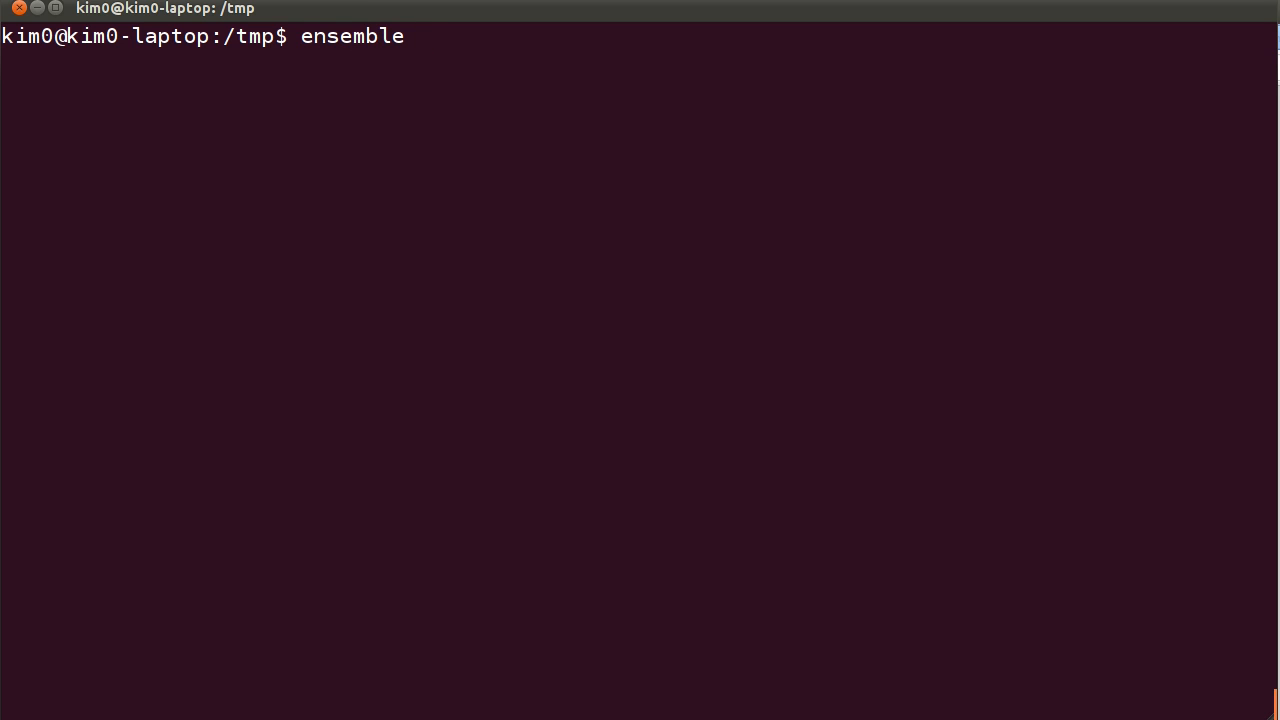
{"action": "type", "text": "deploy"}
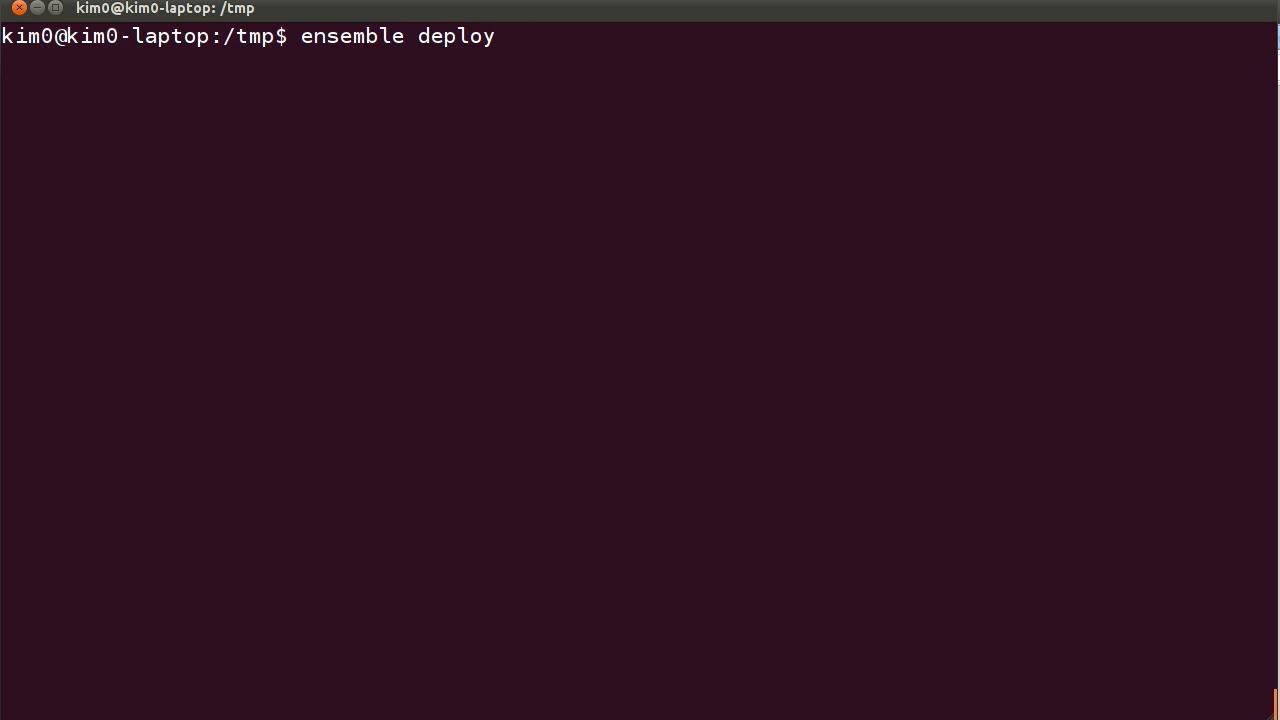
{"action": "type", "text": "--repository="}
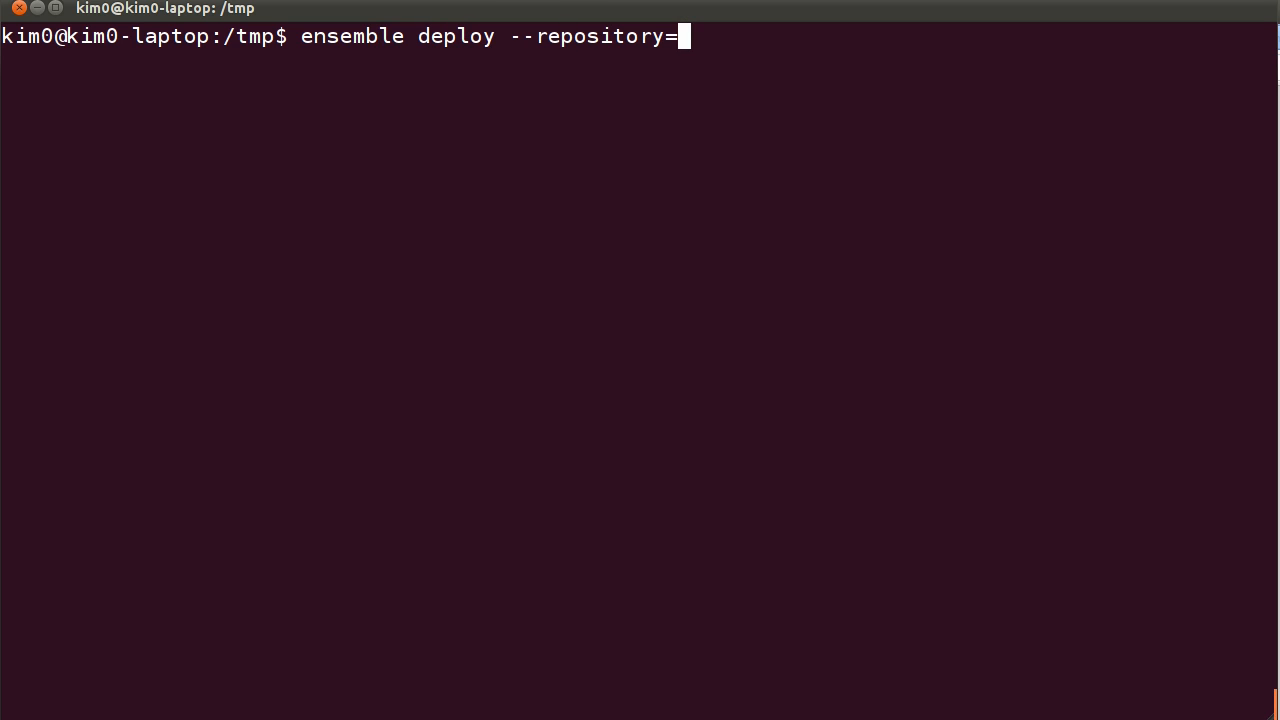
{"action": "type", "text": ". hadoop-master"}
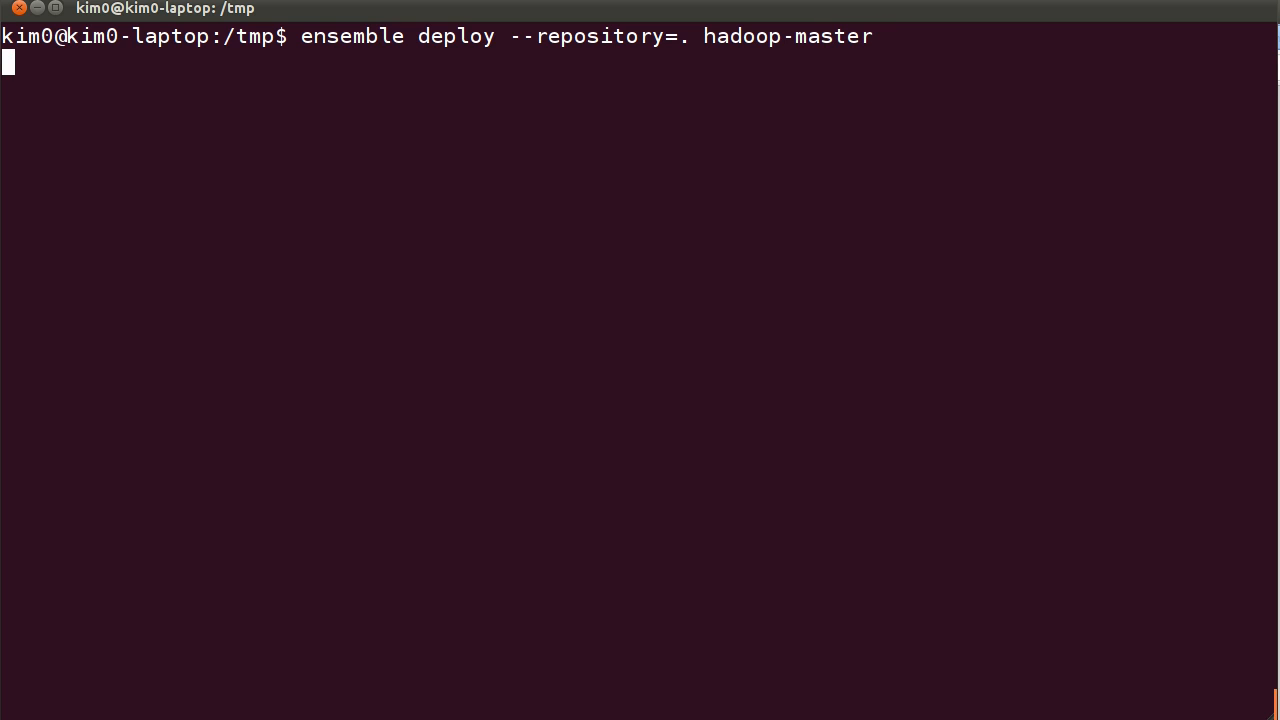
{"action": "key", "text": "Return"}
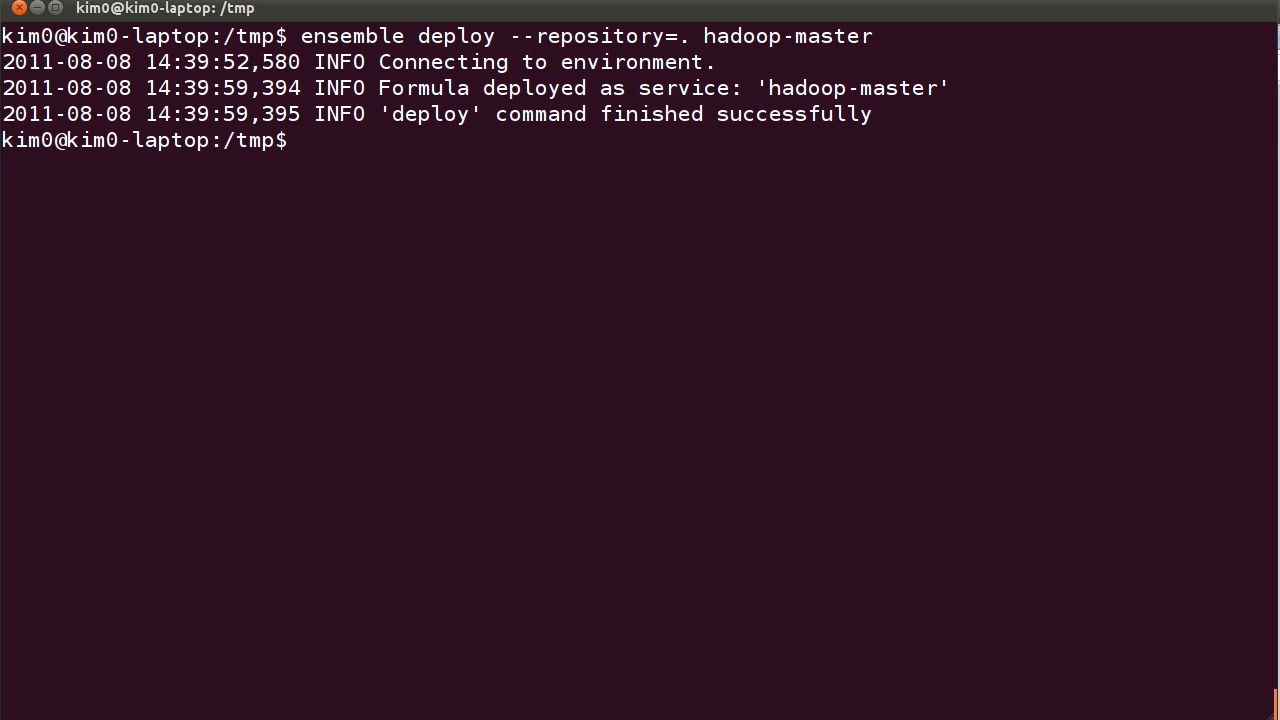
Deploy the hadoop-slave service with 'ensemble deploy --repository=. hadoop-slave'
{"action": "type", "text": "ensemble deploy --repository=. hadoop-"}
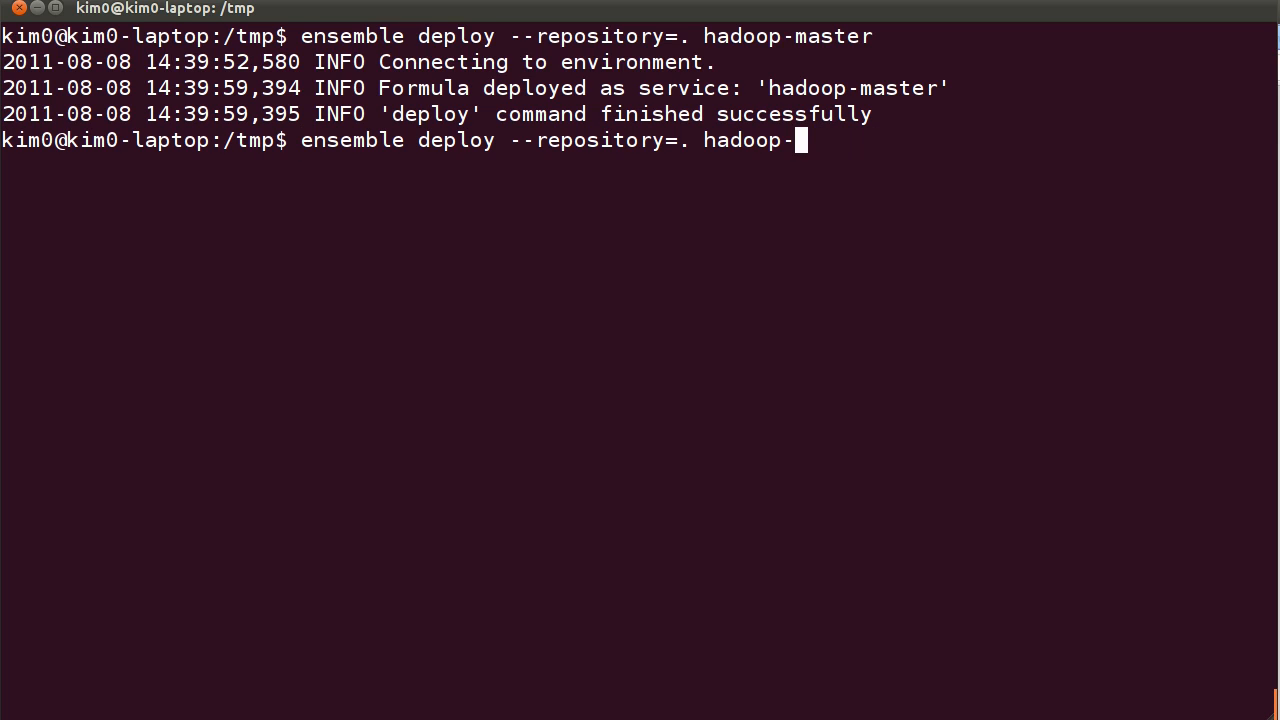
{"action": "type", "text": "slave"}
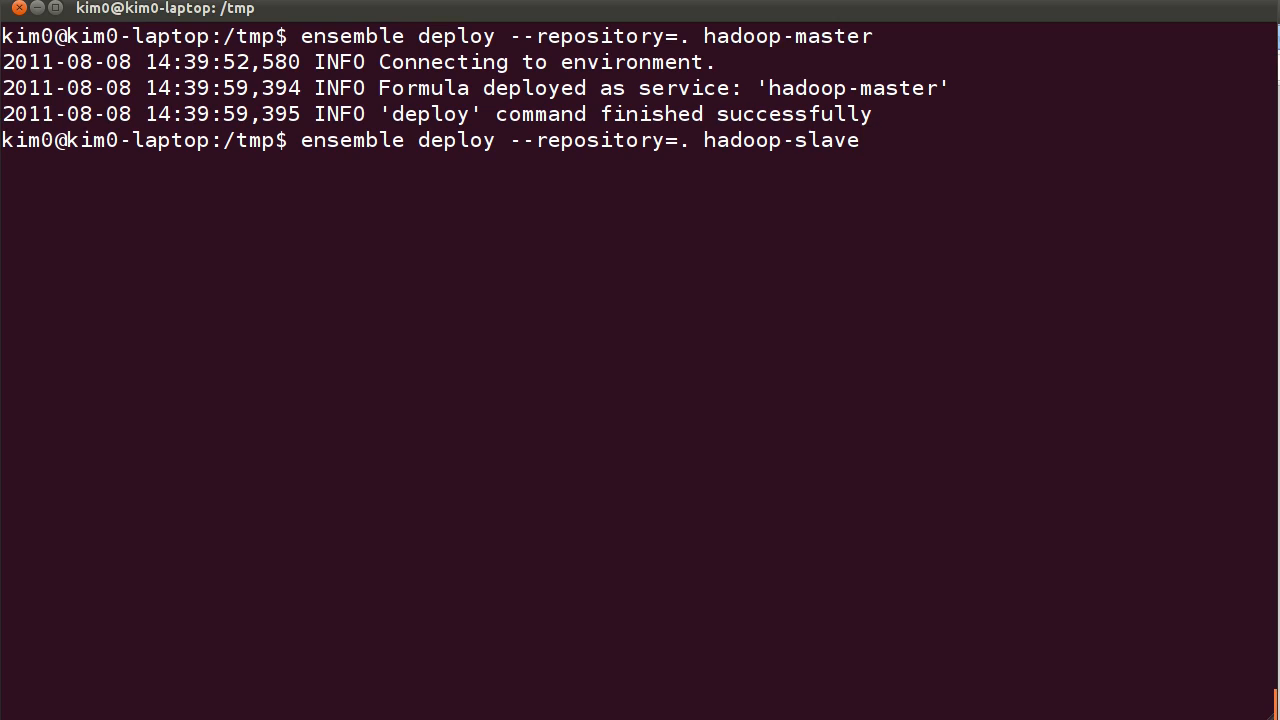
{"action": "key", "text": "Return"}
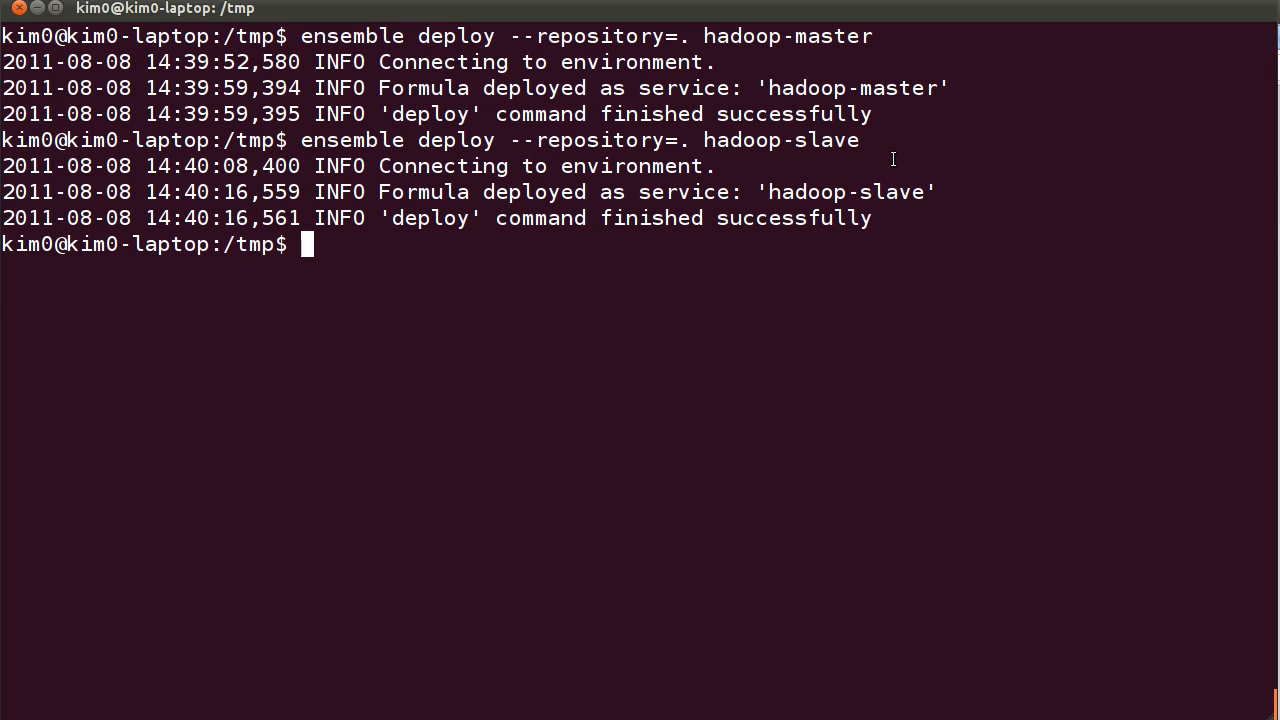
Add a relation between hadoop-master and hadoop-slave with 'ensemble add-relation', removing a stray trailing slash
{"action": "type", "text": "ense"}
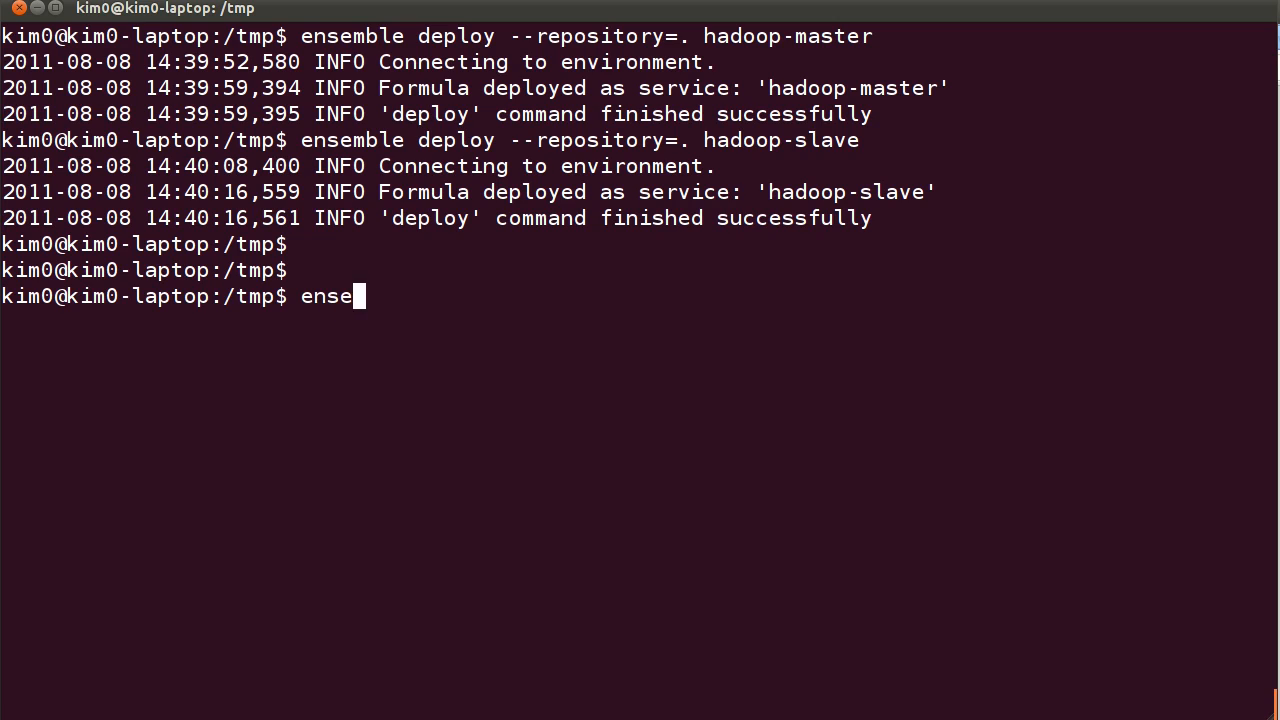
{"action": "type", "text": "mble add-re"}
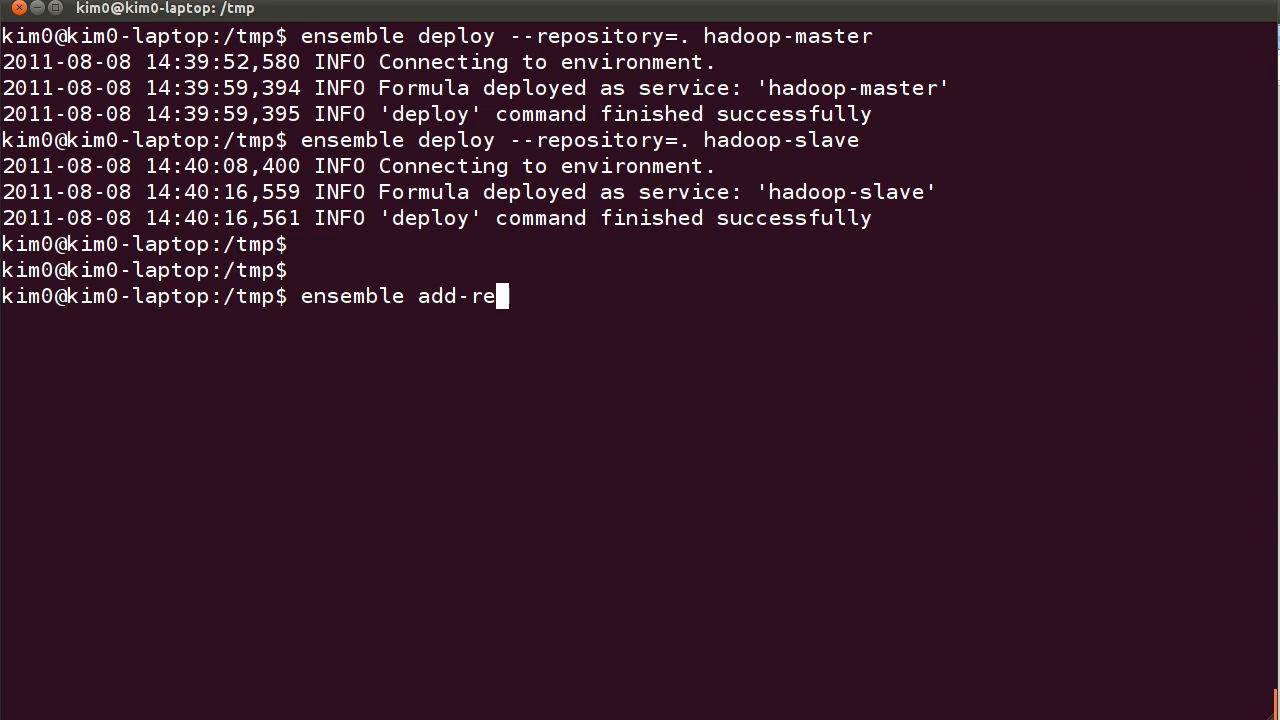
{"action": "type", "text": "lation"}
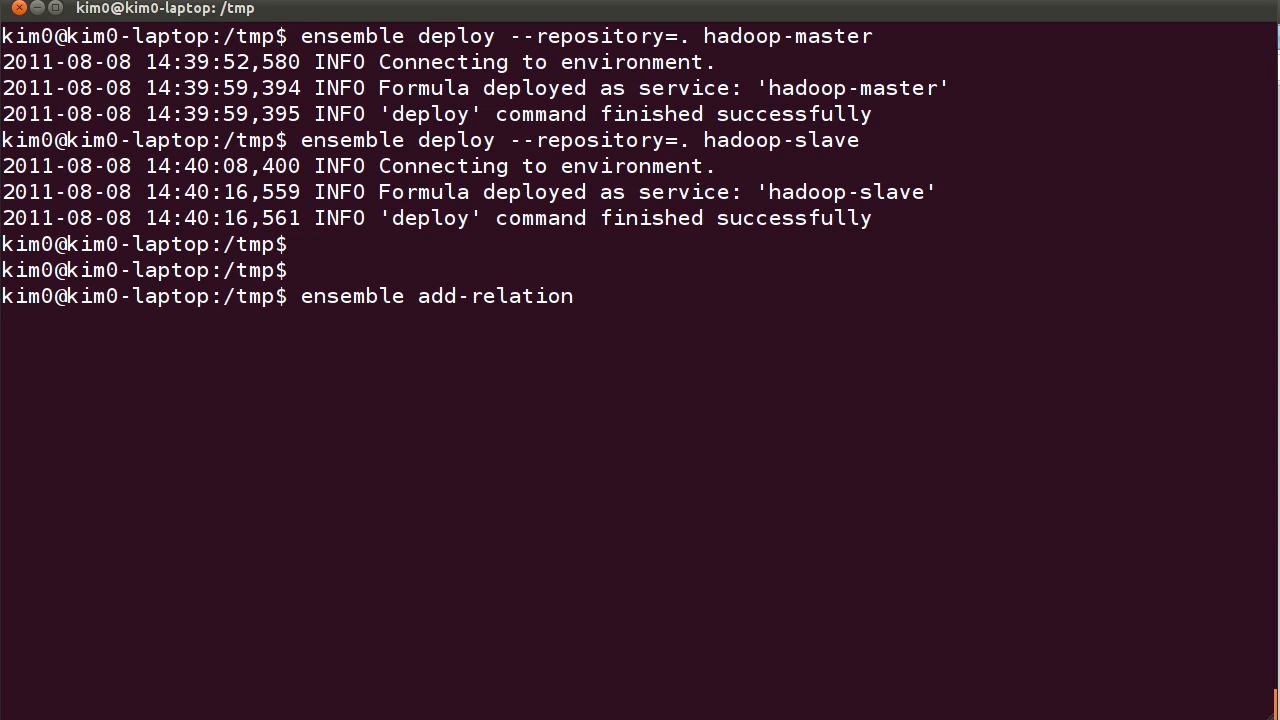
{"action": "type", "text": "hadoop-"}
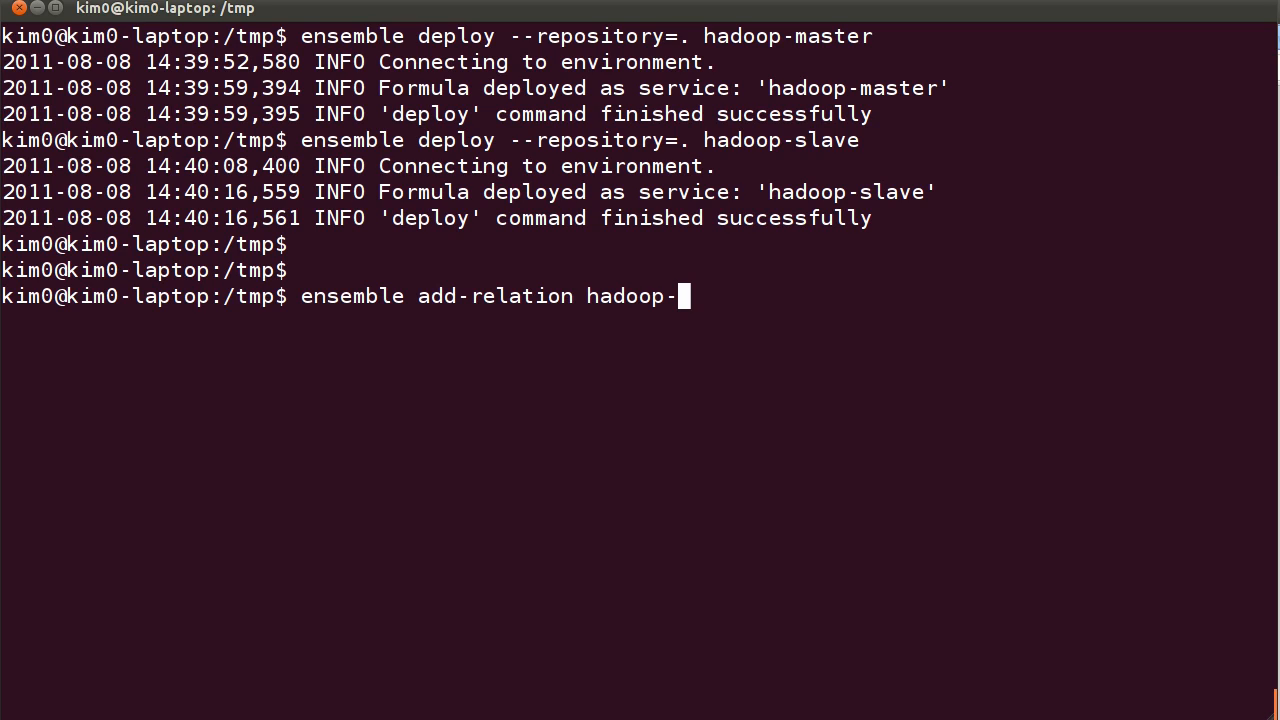
{"action": "type", "text": "master"}
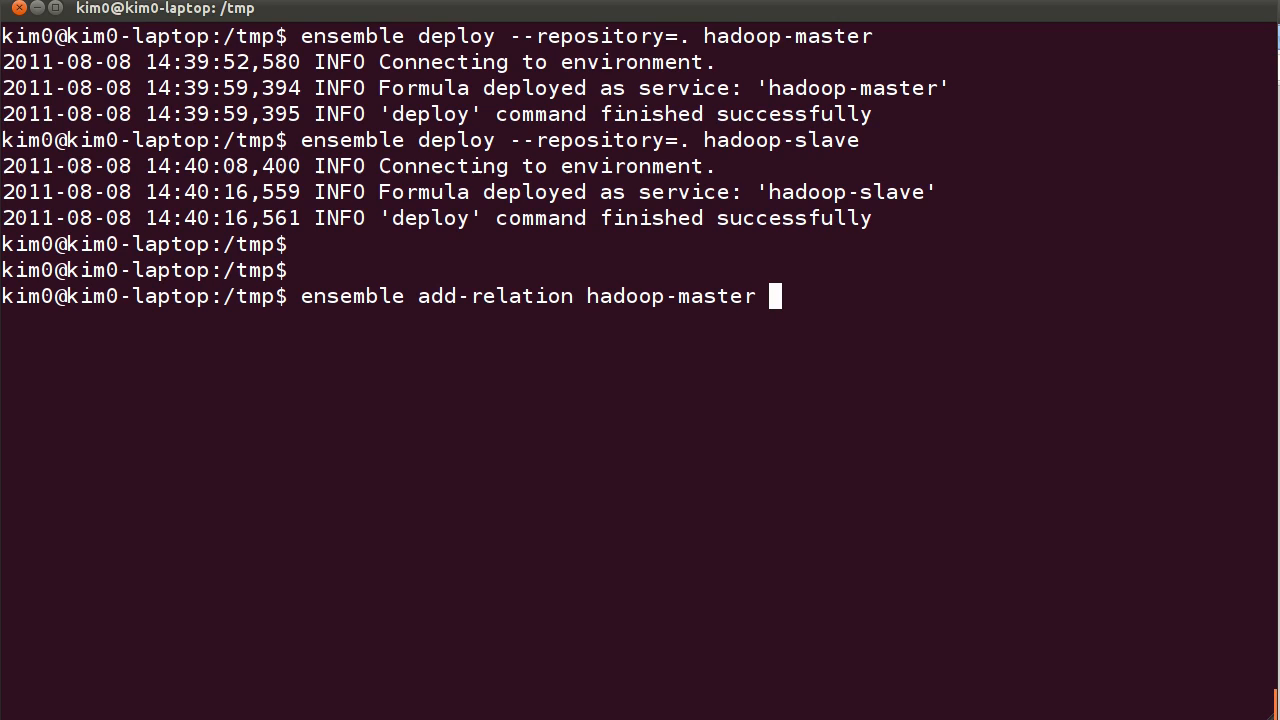
{"action": "type", "text": "h"}
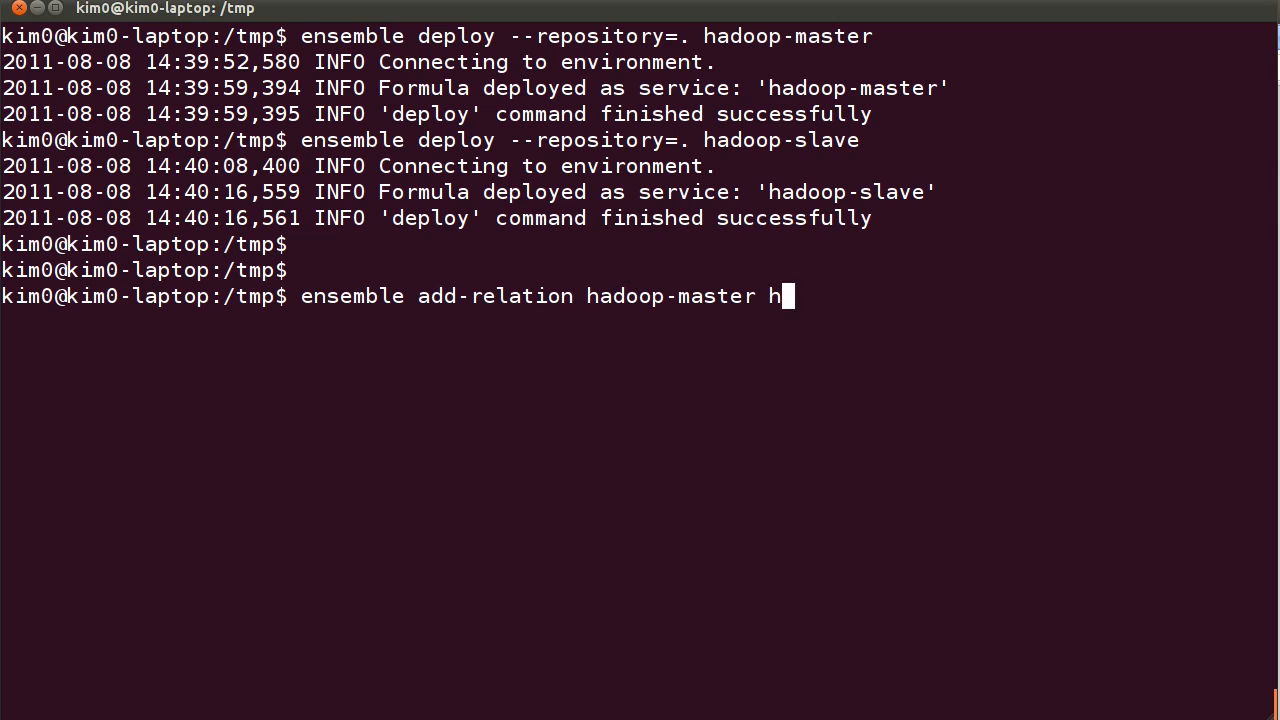
{"action": "type", "text": "adoop-slave/"}
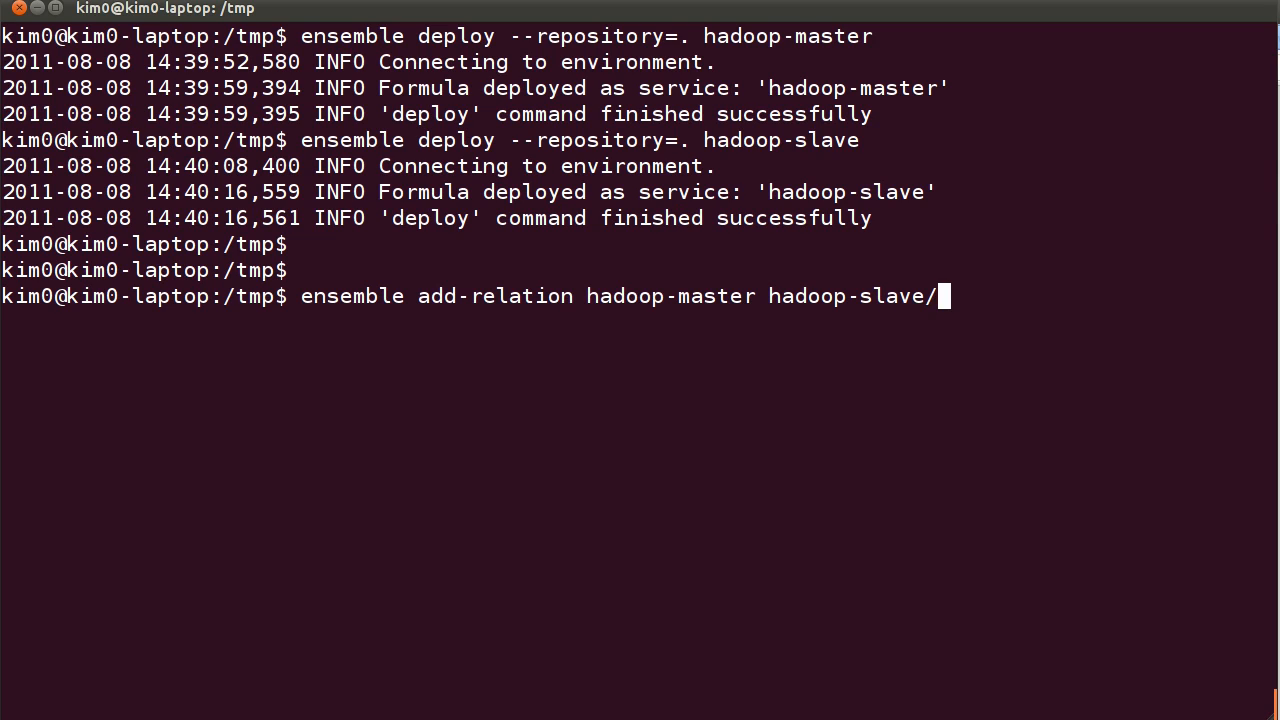
{"action": "key", "text": "BackSpace"}
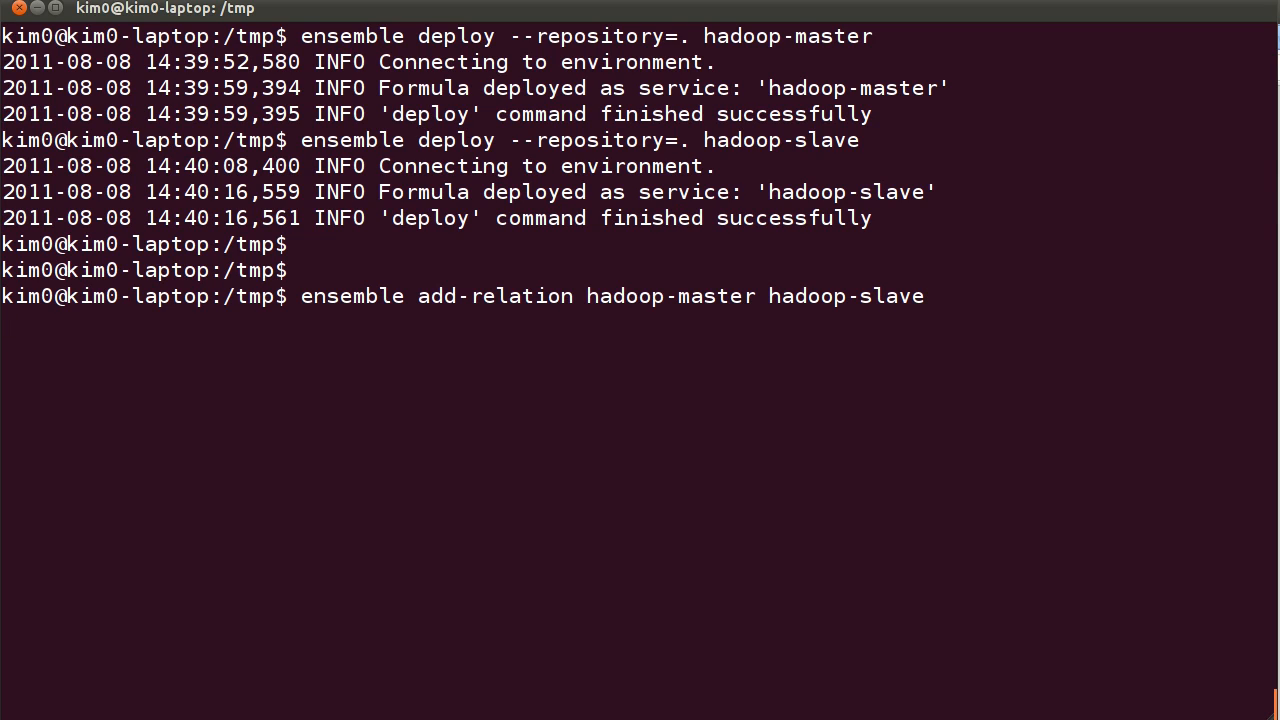
{"action": "key", "text": "Return"}
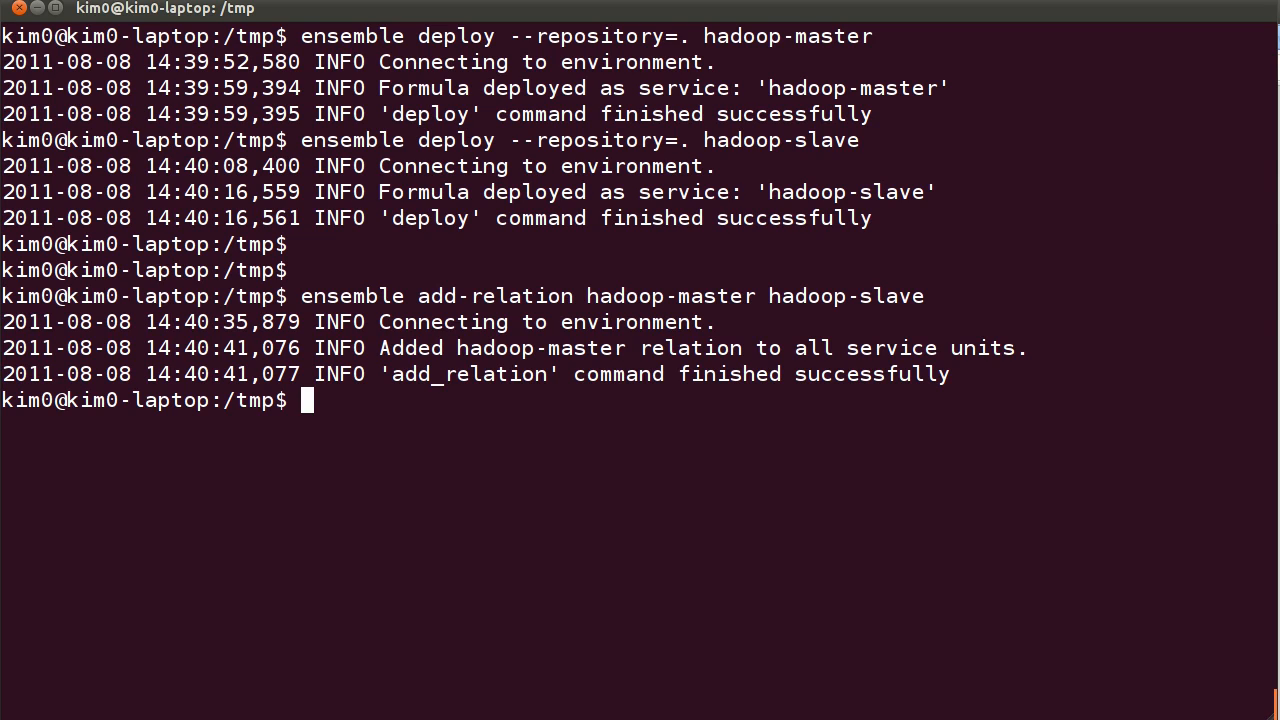
{"action": "key", "text": "Return"}
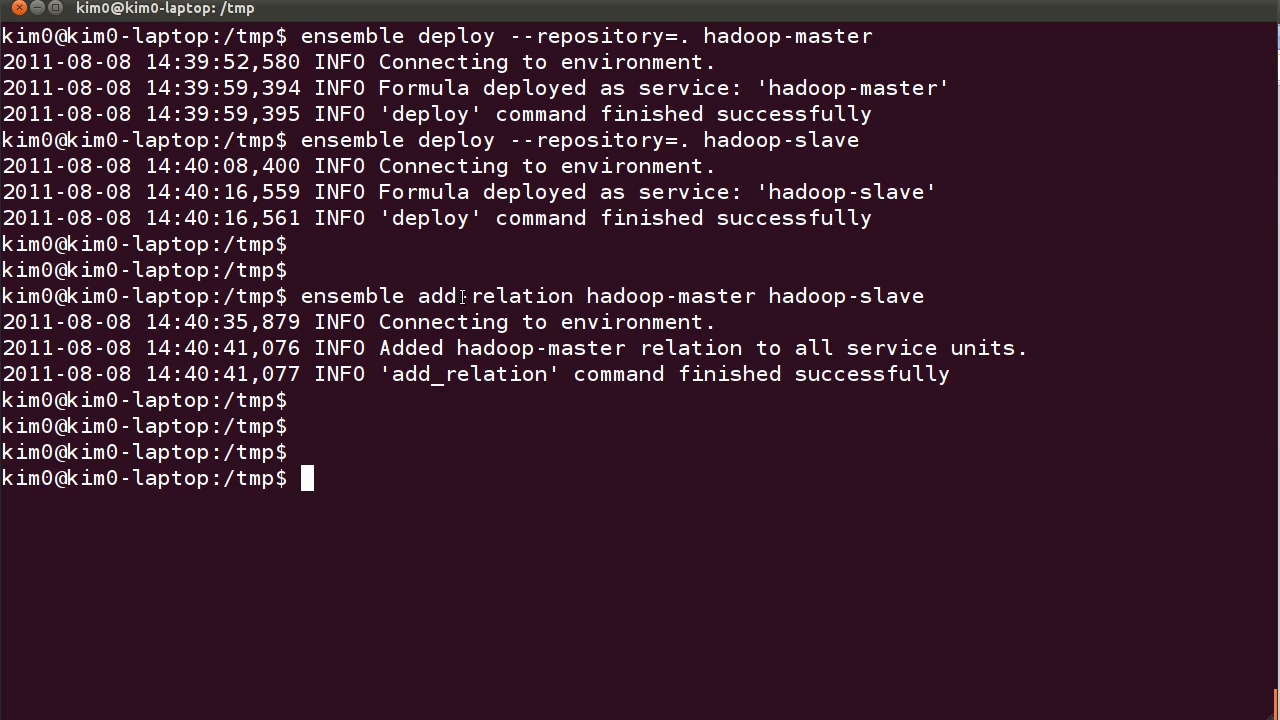
{"action": "double_click", "coordinate": [522, 296]}
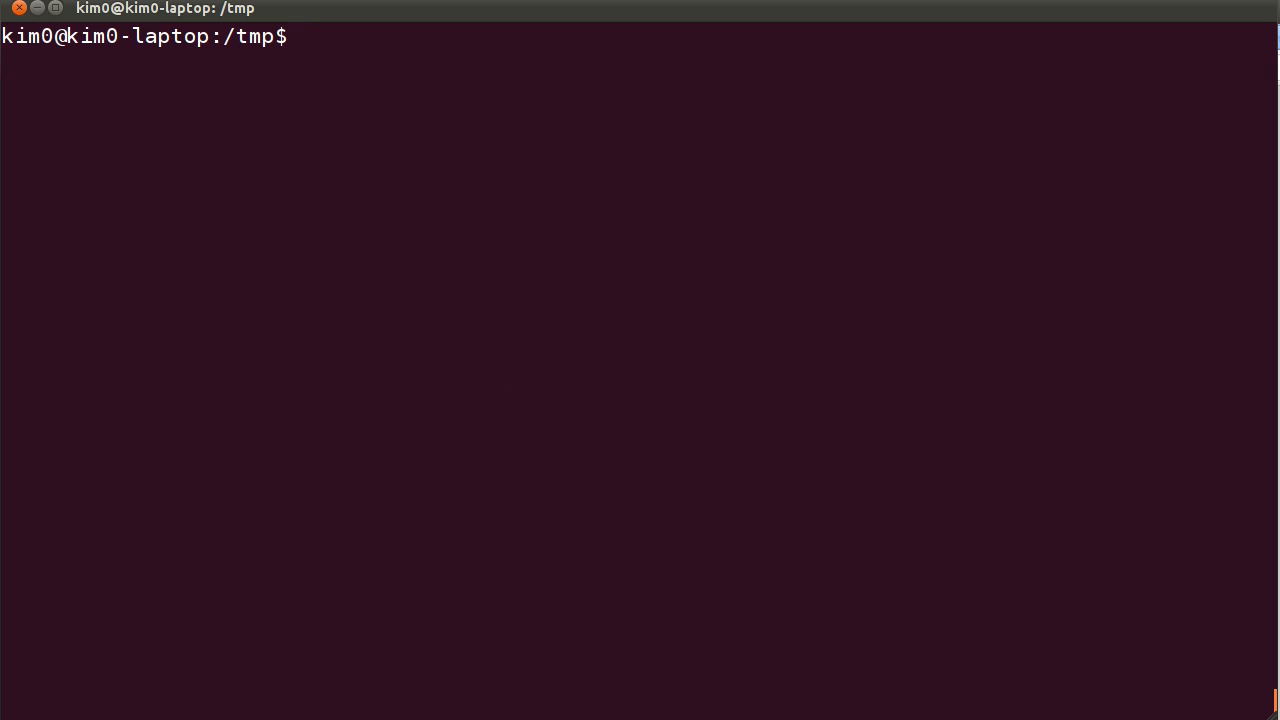
Run 'ensemble status' and highlight the started hadoop services and their relations in the output
{"action": "type", "text": "ensemble status"}
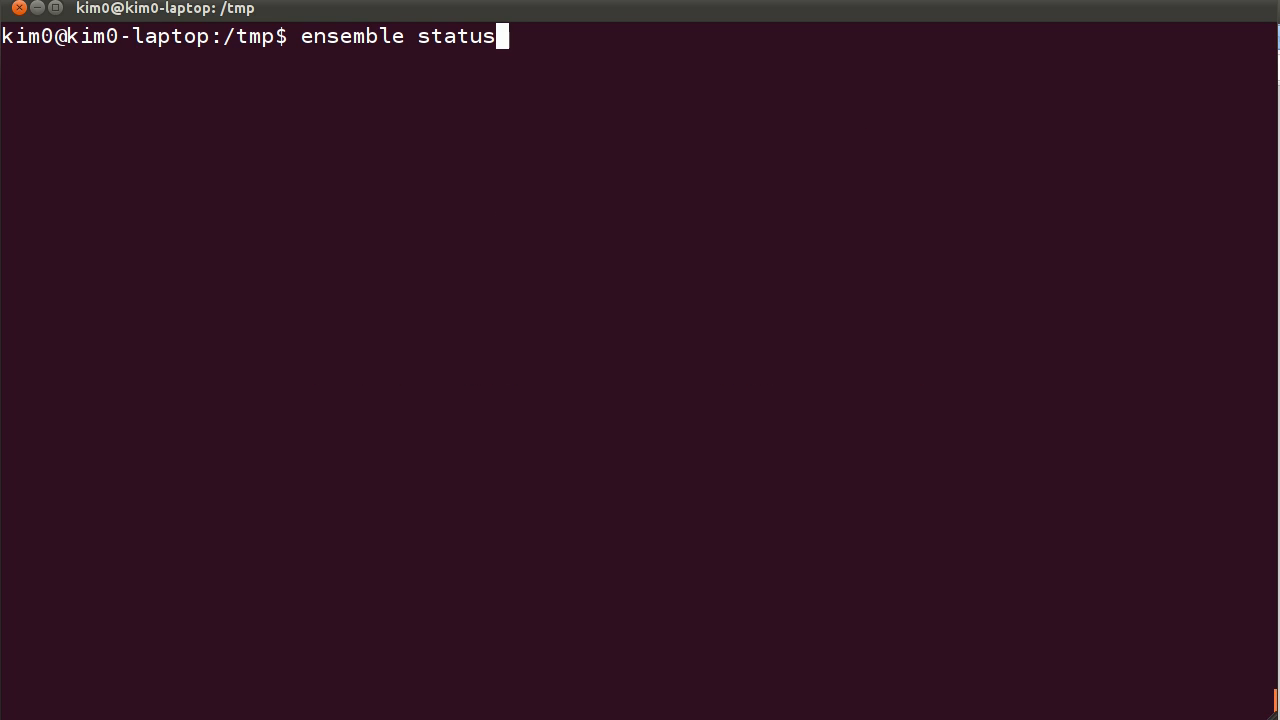
{"action": "key", "text": "Return"}
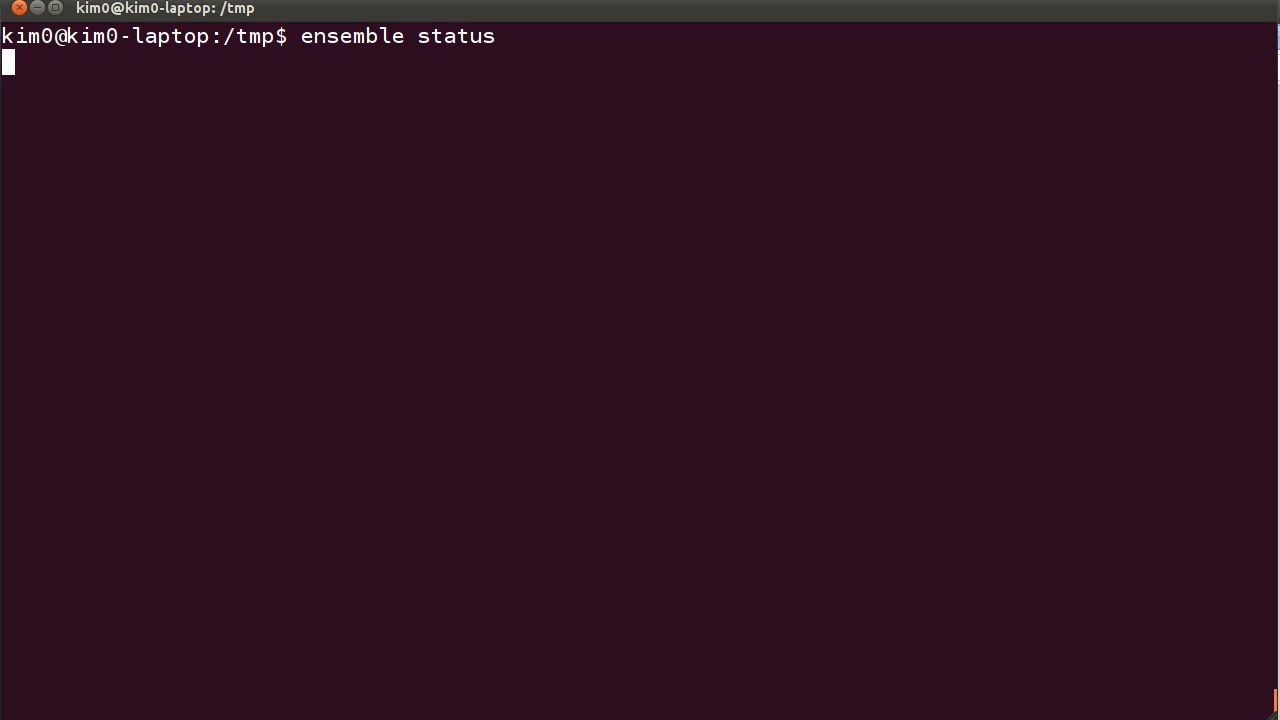
{"action": "key", "text": "Return"}
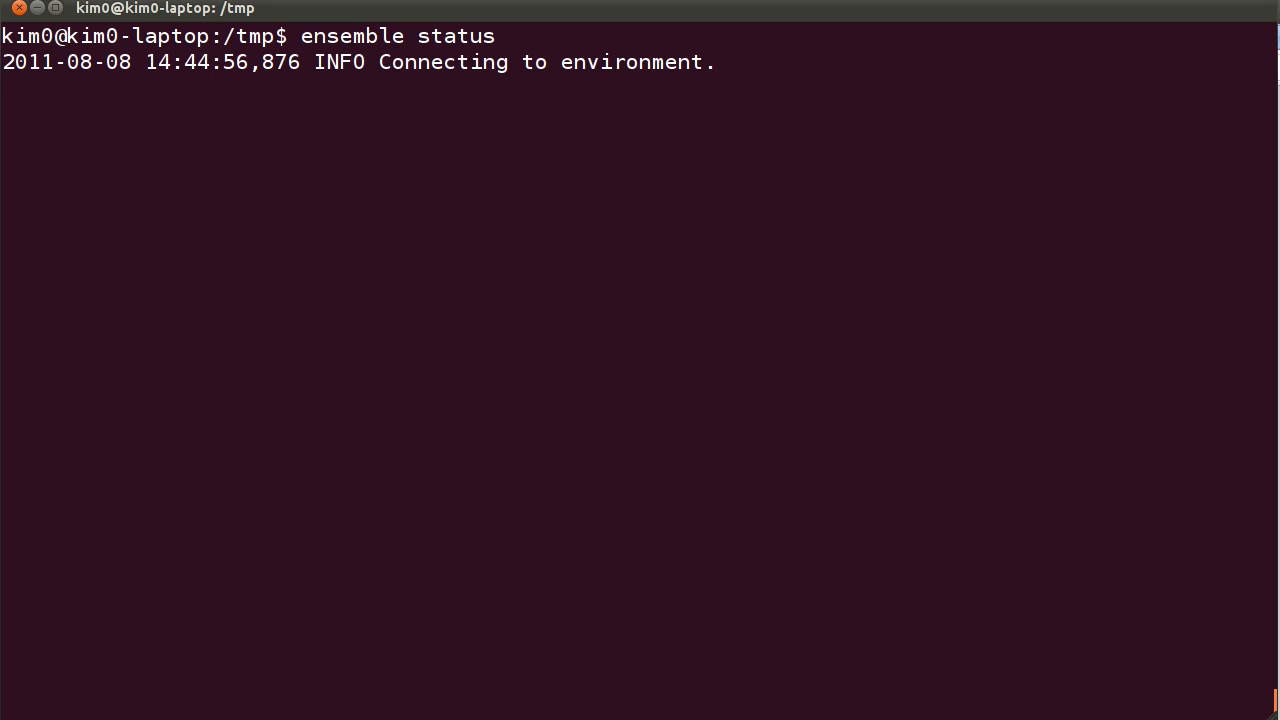
{"action": "mouse_move", "coordinate": [630, 206]}
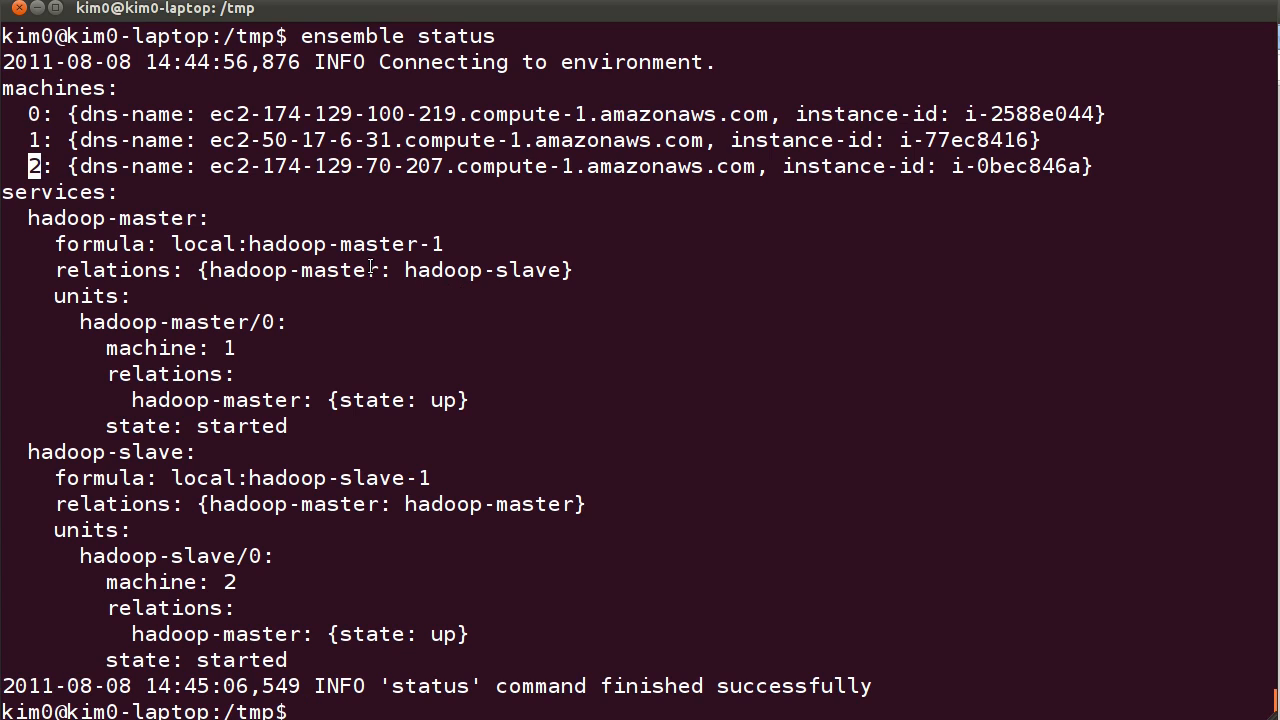
{"action": "double_click", "coordinate": [116, 218]}
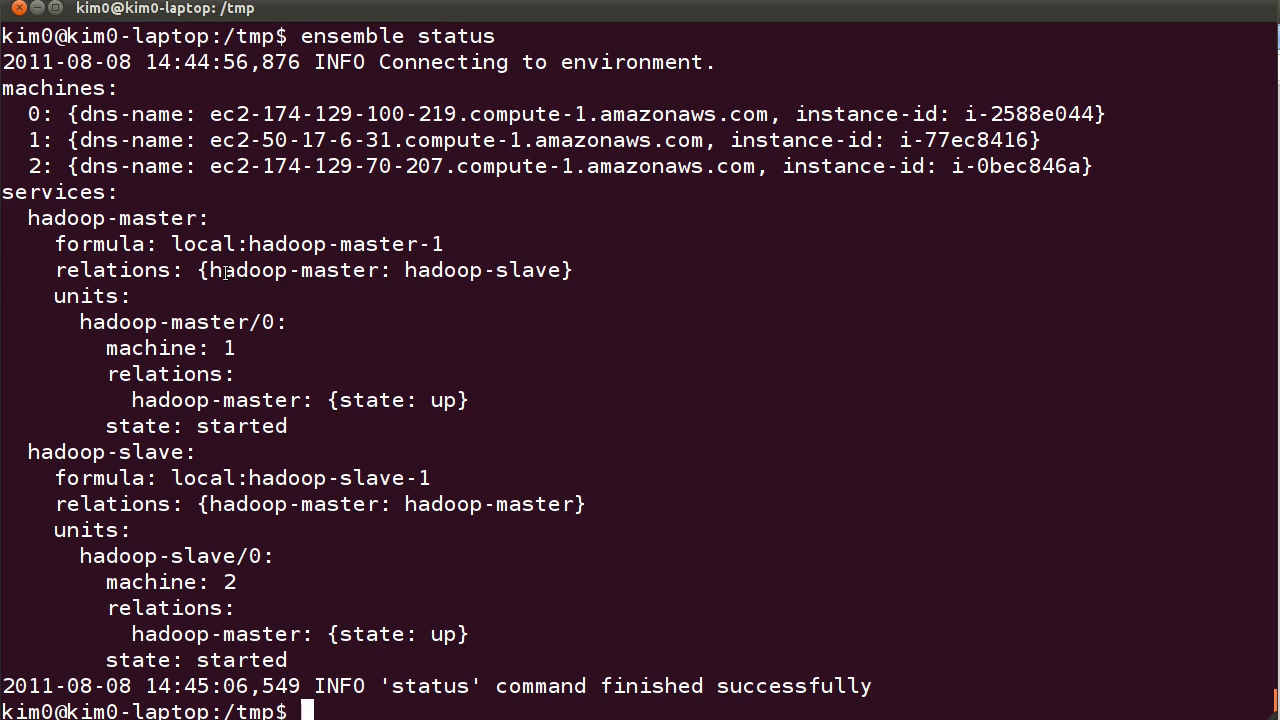
{"action": "double_click", "coordinate": [484, 270]}
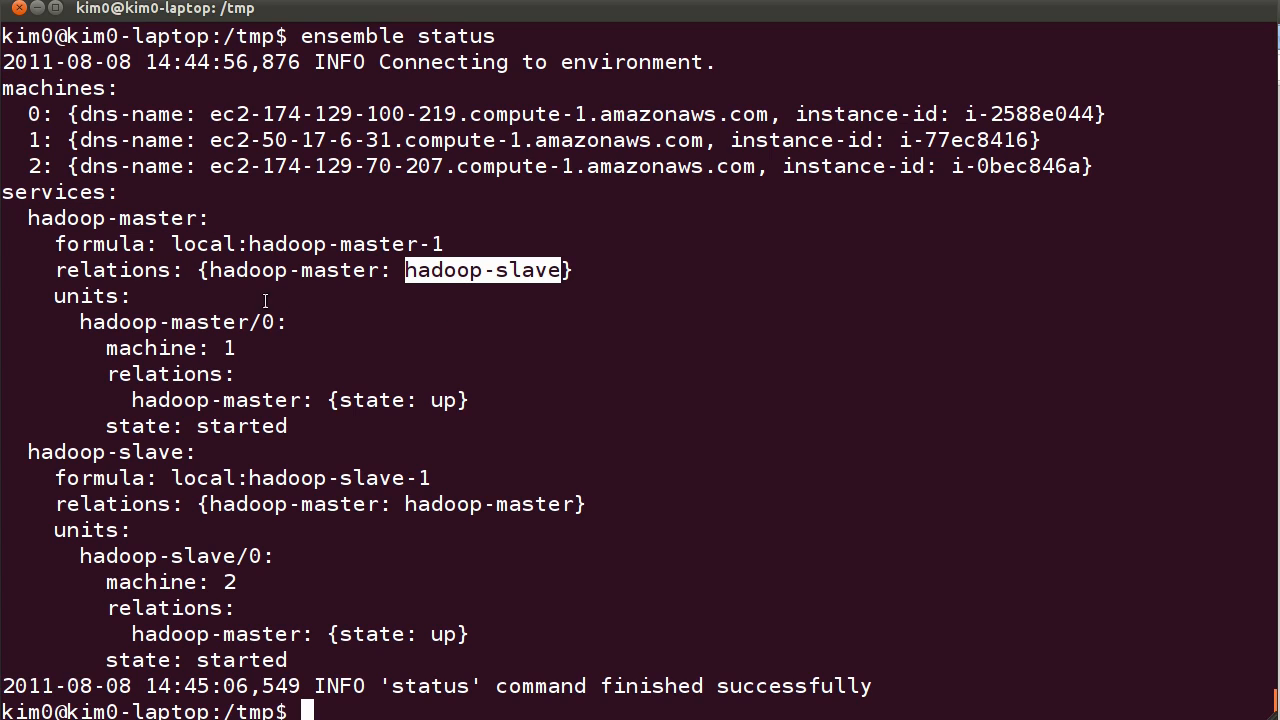
{"action": "mouse_move", "coordinate": [152, 448]}
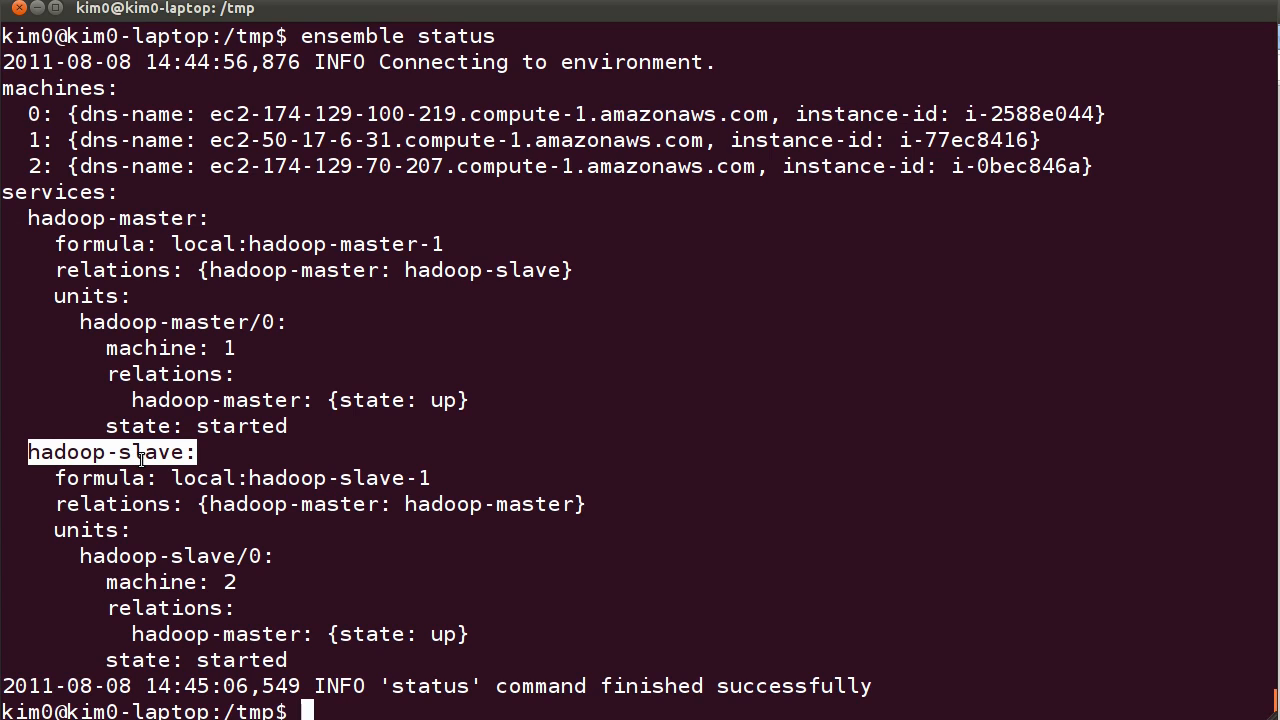
{"action": "mouse_move", "coordinate": [480, 612]}
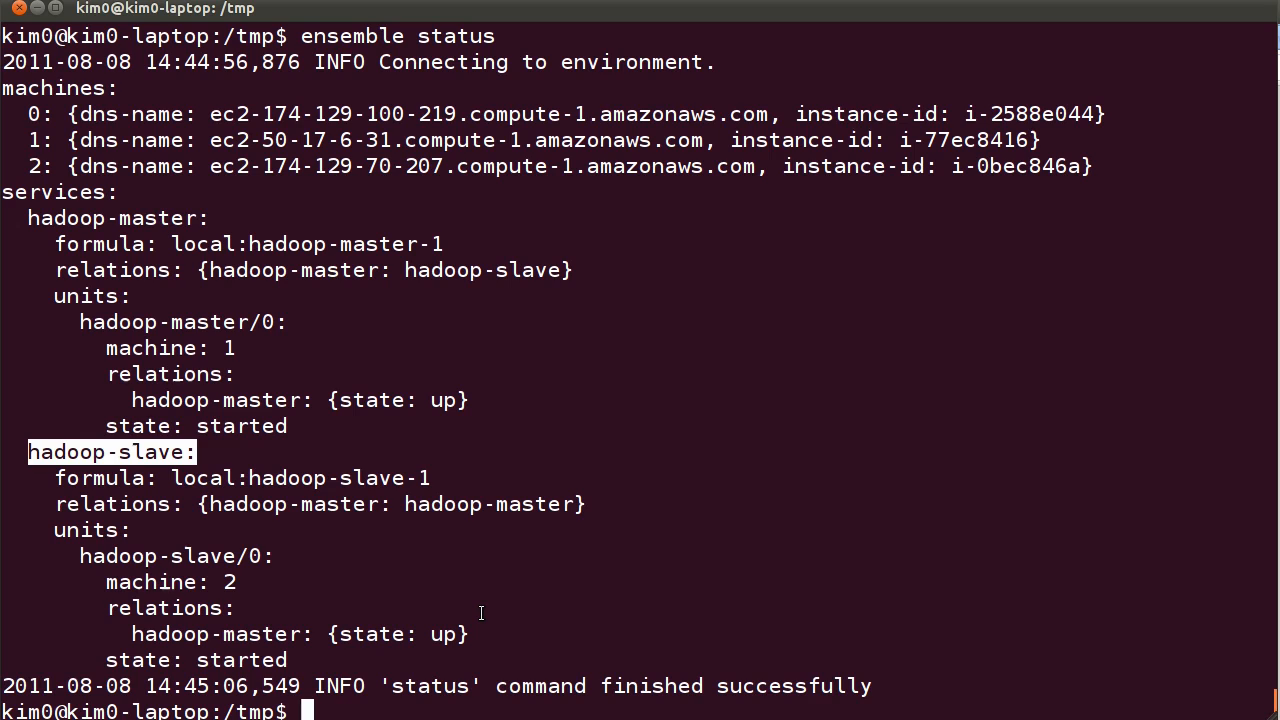
{"action": "mouse_move", "coordinate": [1008, 450]}
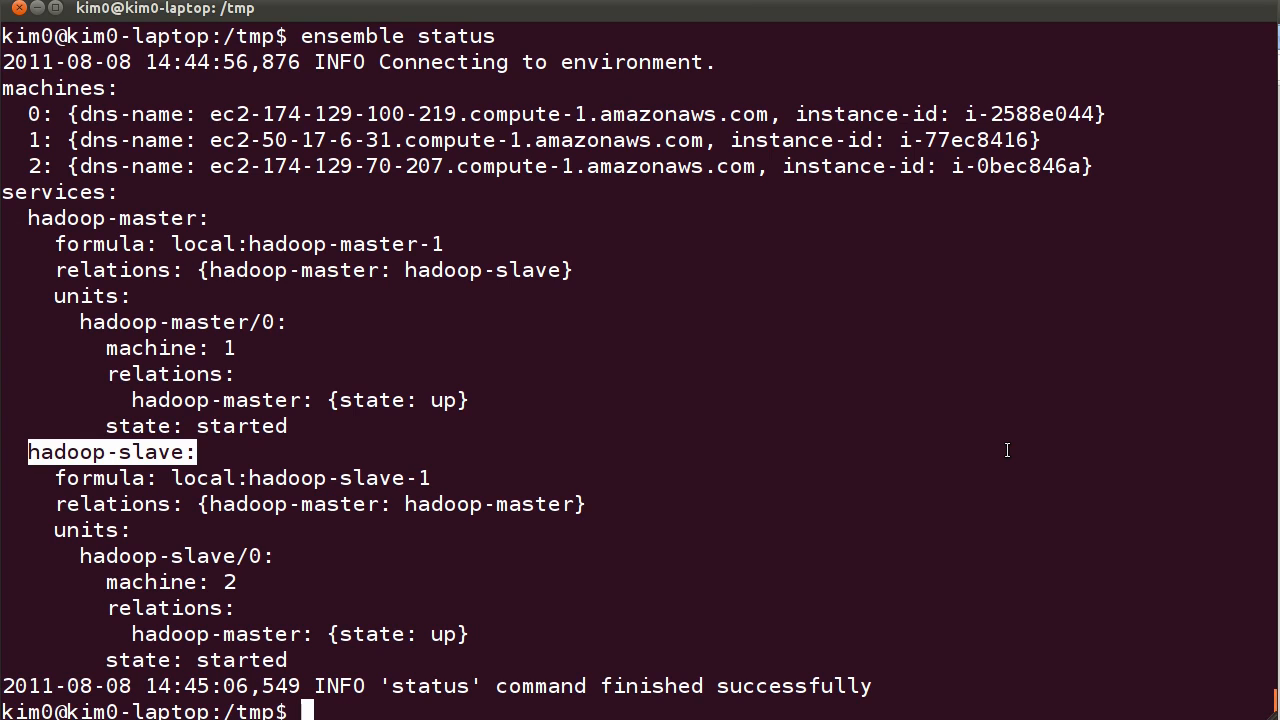
{"action": "type", "text": "ensemble ss"}
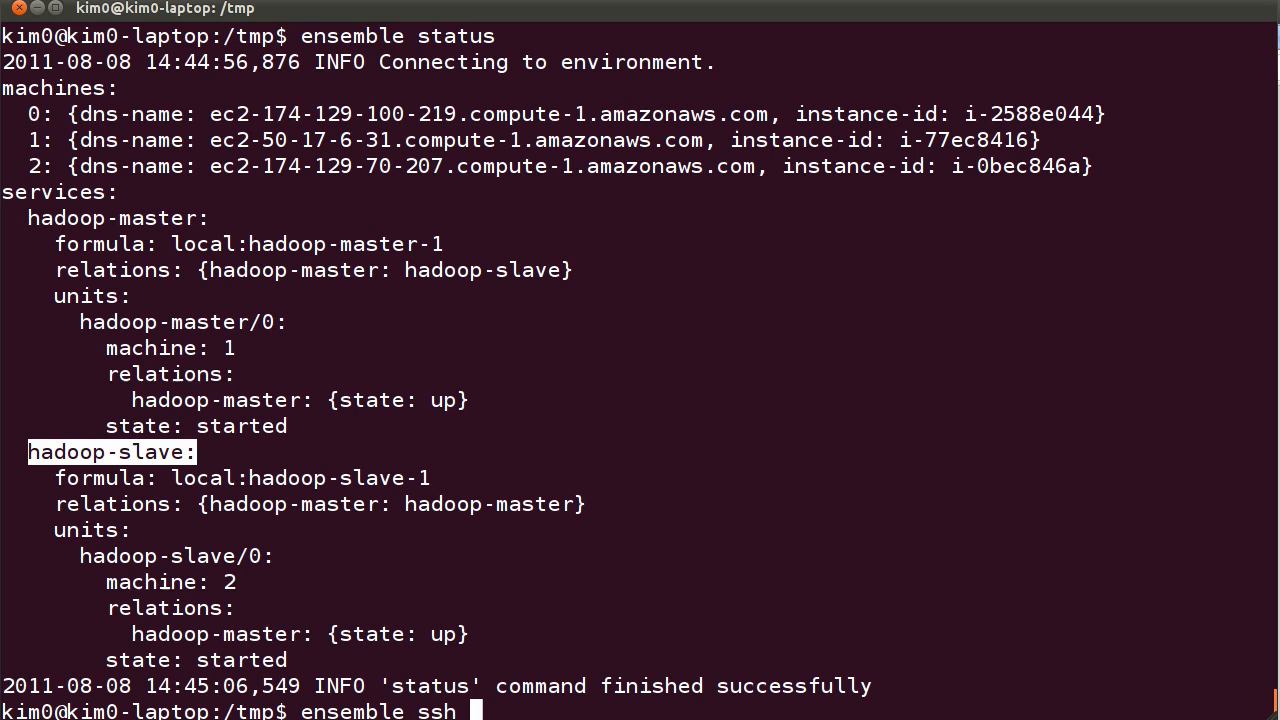
SSH into hadoop-master/0 via 'ensemble ssh', answering yes to the host authenticity prompt
{"action": "type", "text": "hadoop-master/0"}
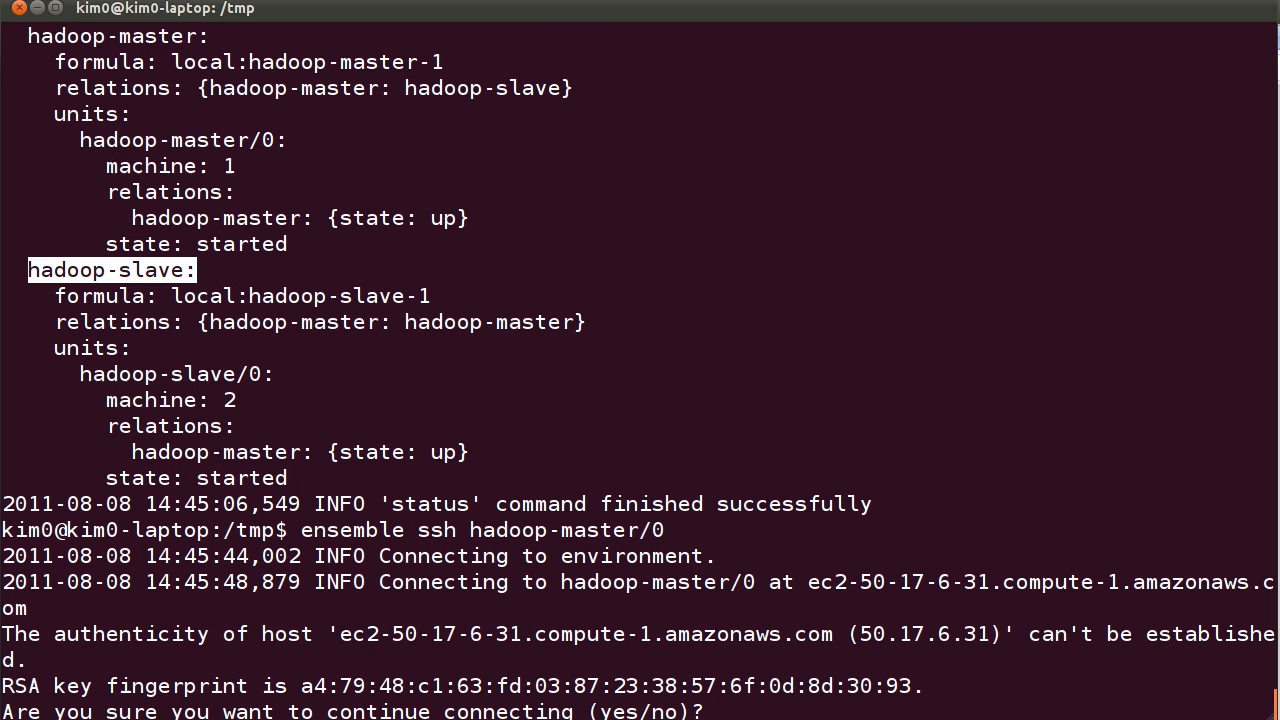
{"action": "type", "text": "yes"}
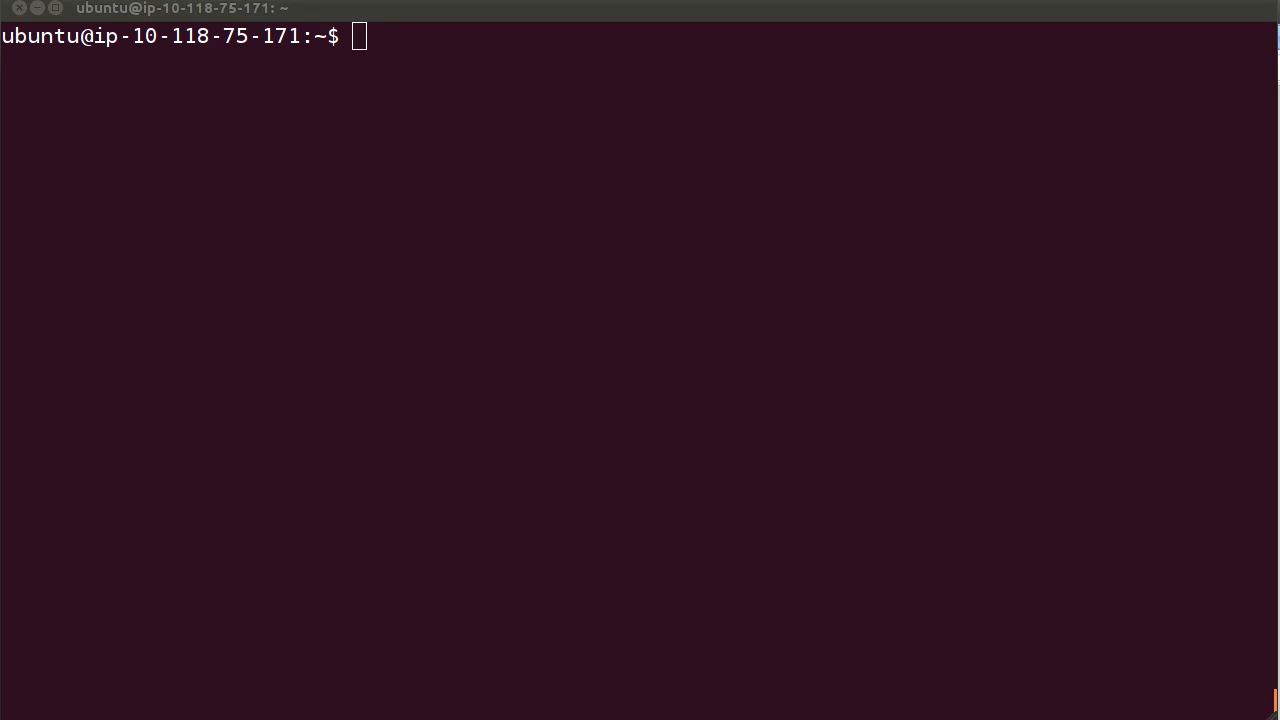
As the hdfs user in /tmp, download gutenberg.tar.bz2 from markmims.com with wget
{"action": "type", "text": "sudo -s -u hdfs"}
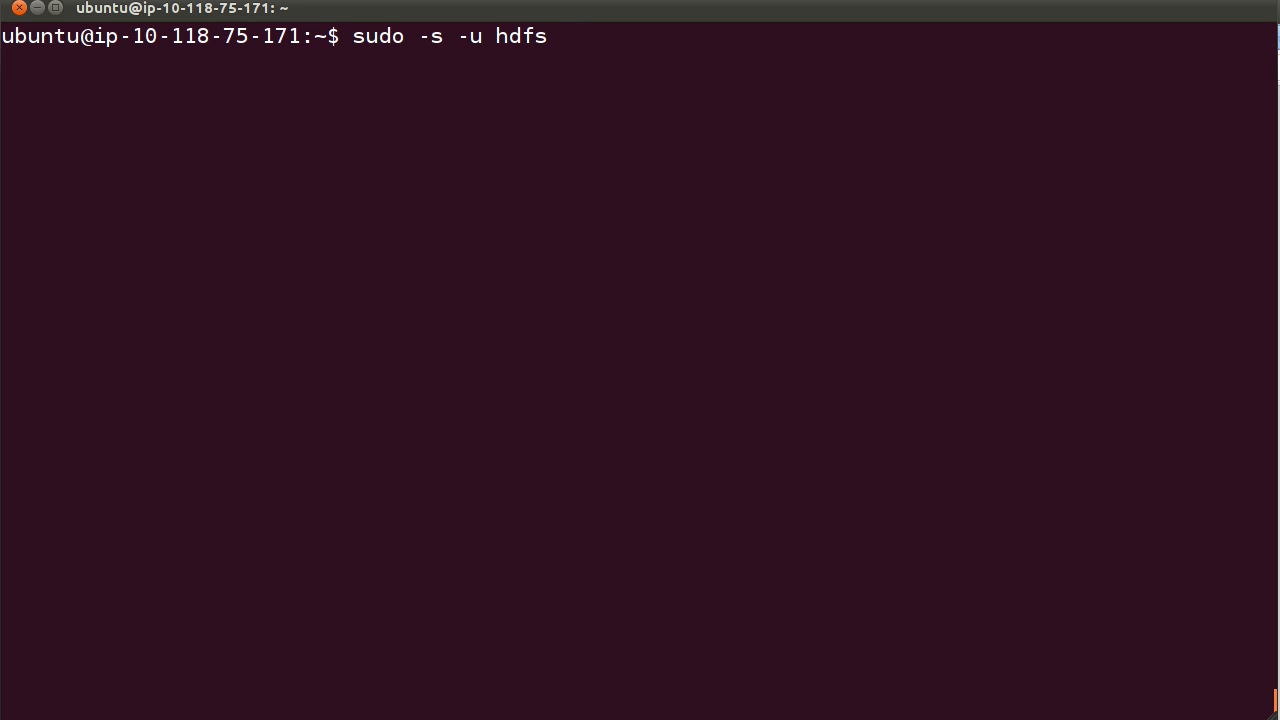
{"action": "key", "text": "Return"}
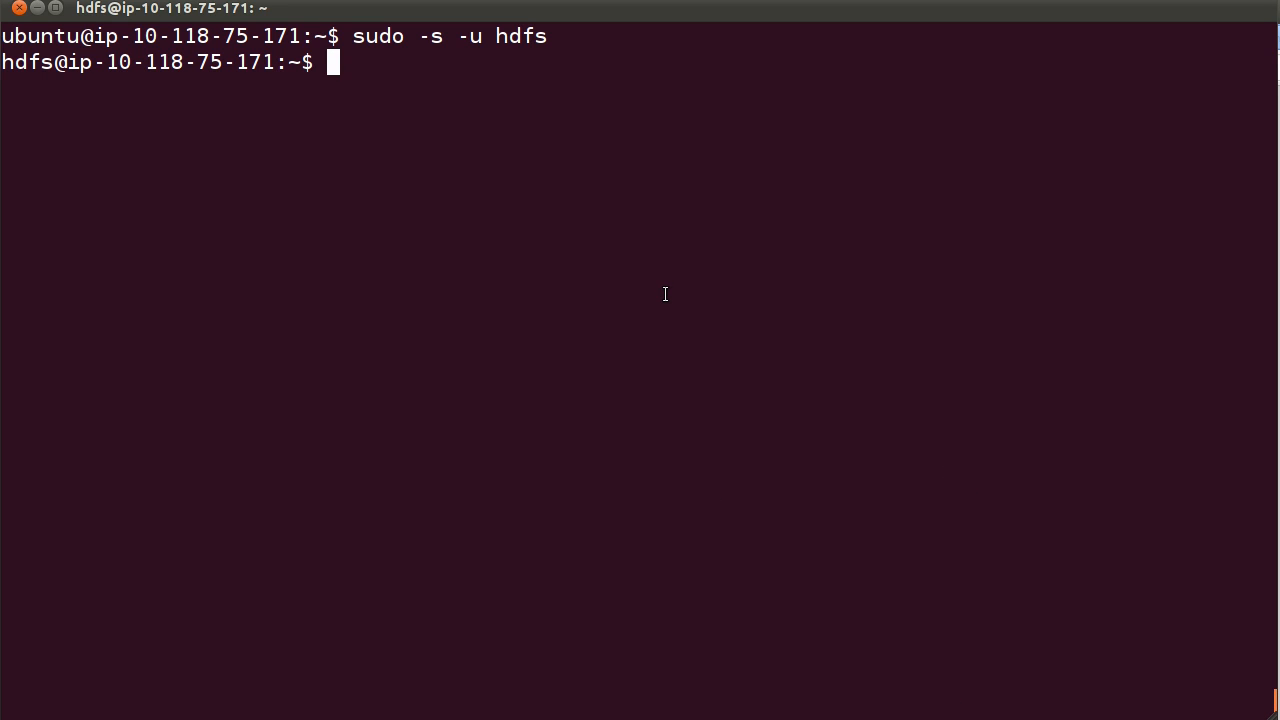
{"action": "type", "text": "cd /tmp"}
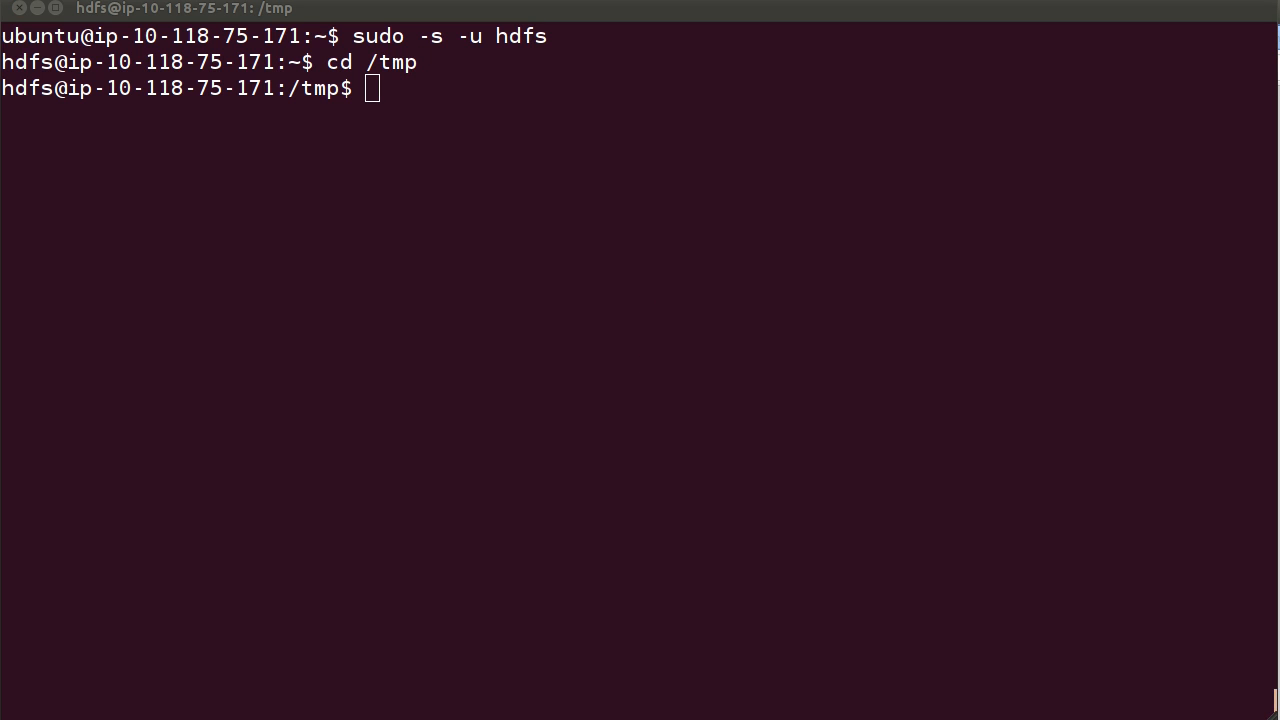
{"action": "type", "text": "wget http://markmims.com/files/gutenberg.tar.bz2"}
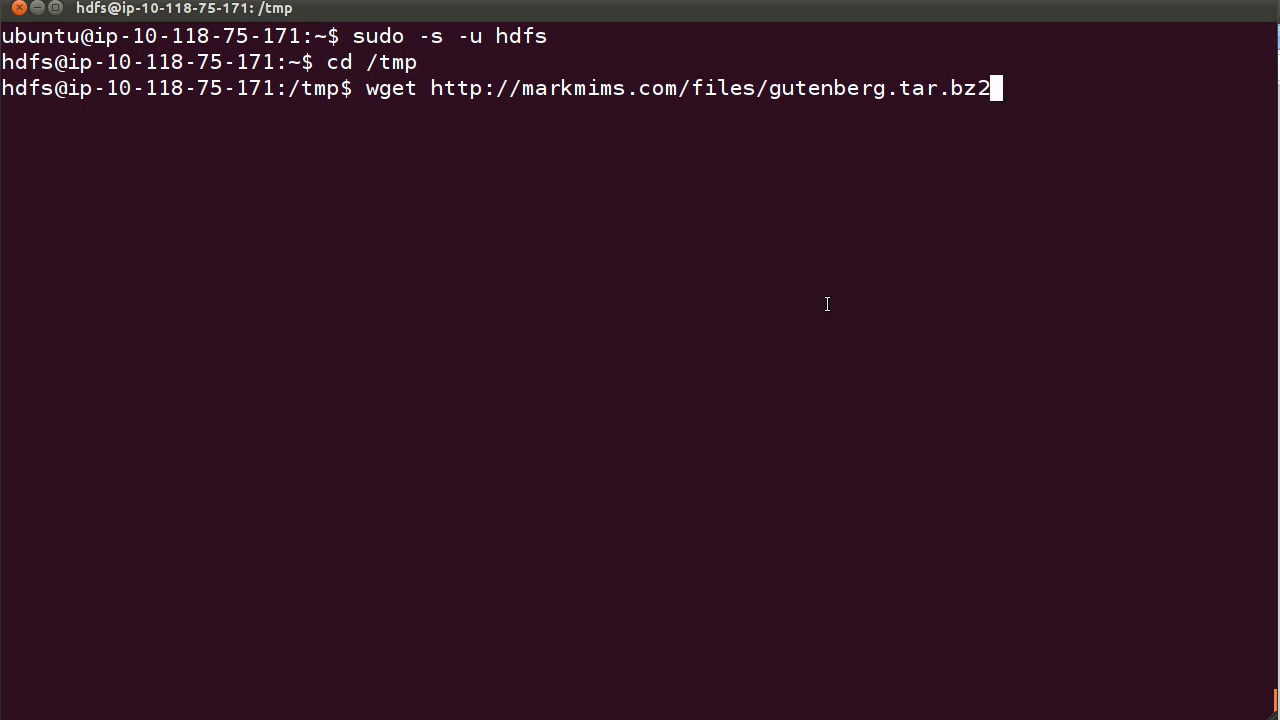
{"action": "key", "text": "Return"}
{"action": "type", "text": "tar xjvf gutenberg.tar.bz2"}
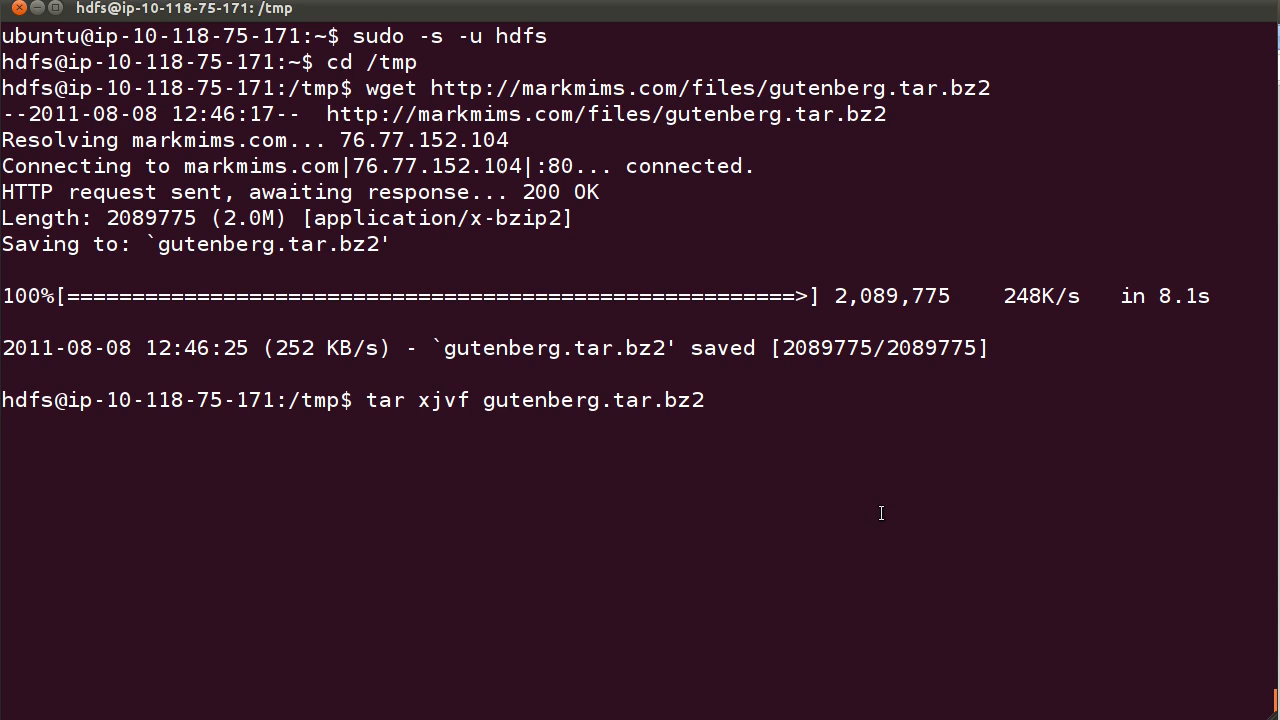
Extract the gutenberg archive and enter 'hadoop dfs -copyFromLocal /tmp/gutenberg gutenberg'
{"action": "key", "text": "Return"}
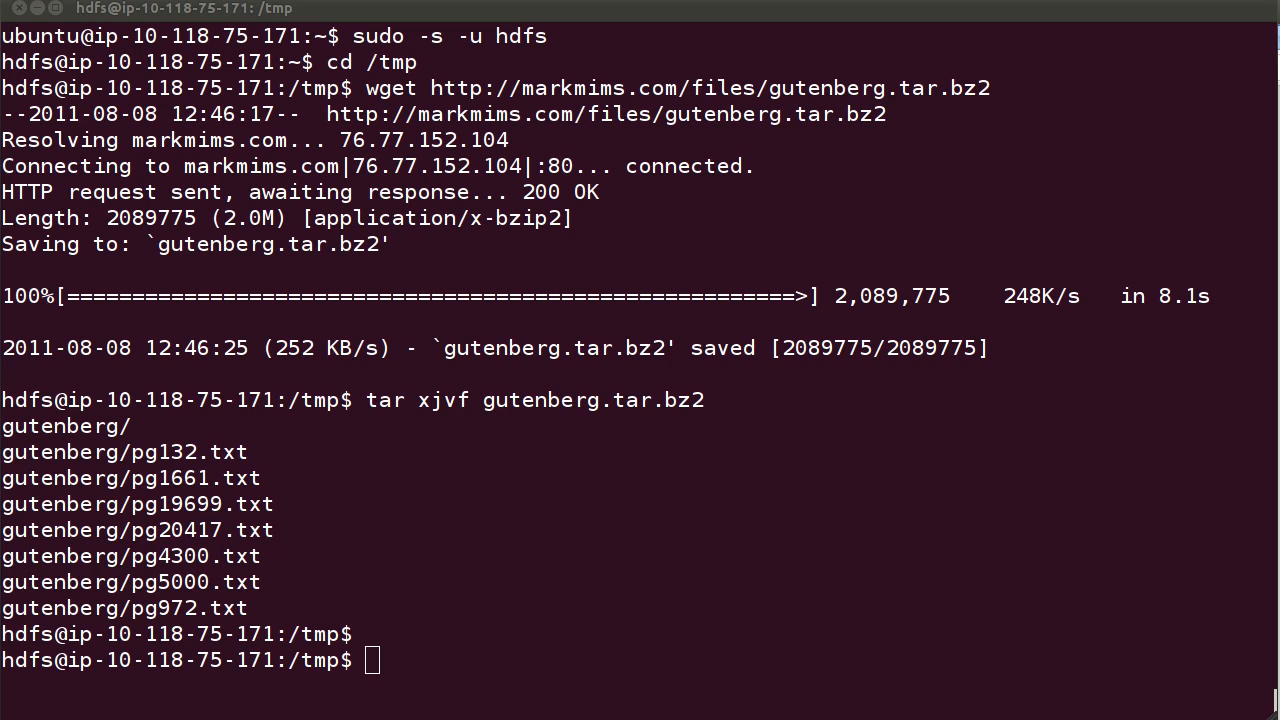
{"action": "type", "text": "hadoop dfs -copyFromLocal /tmp/gutenberg gutenberg"}
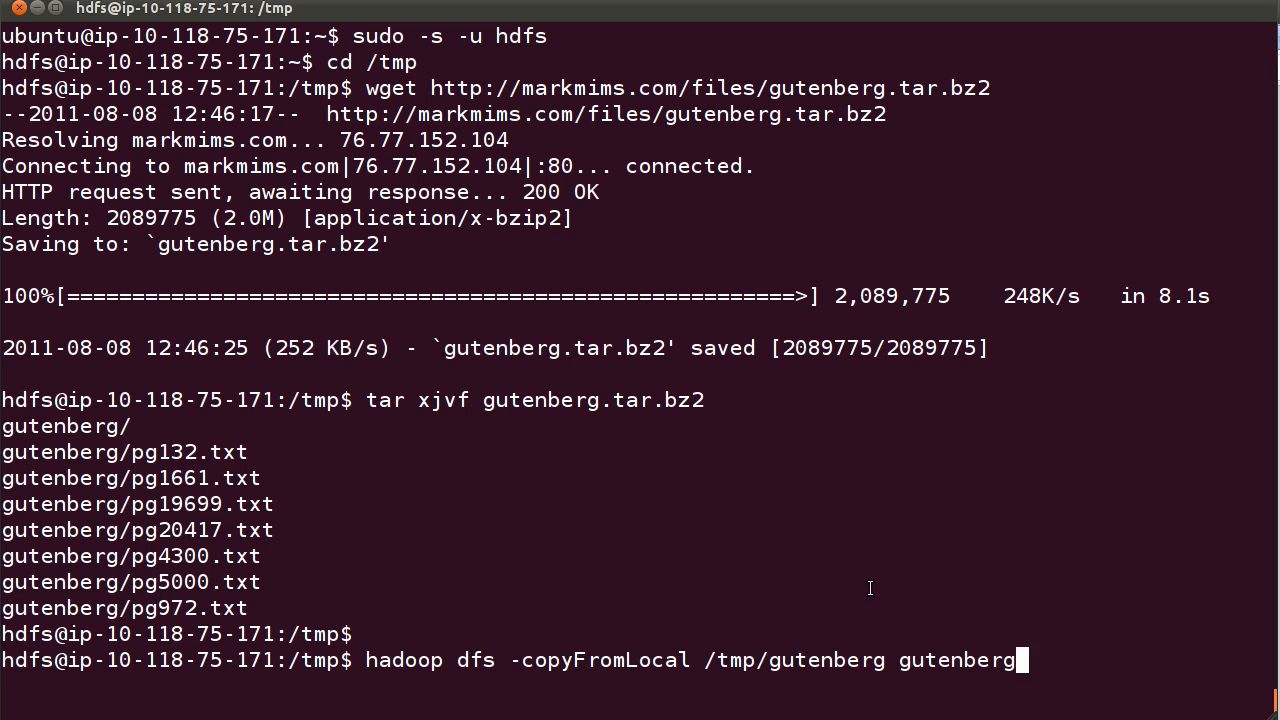
{"action": "mouse_move", "coordinate": [470, 616]}
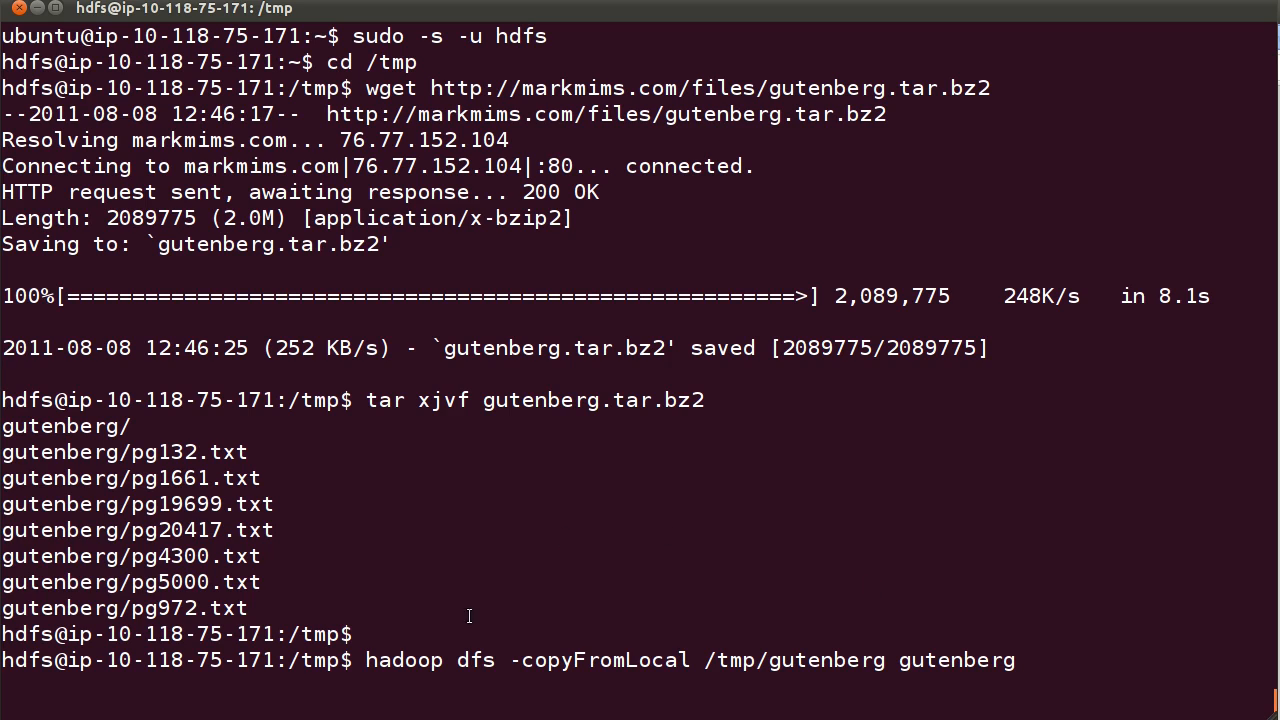
{"action": "mouse_move", "coordinate": [836, 672]}
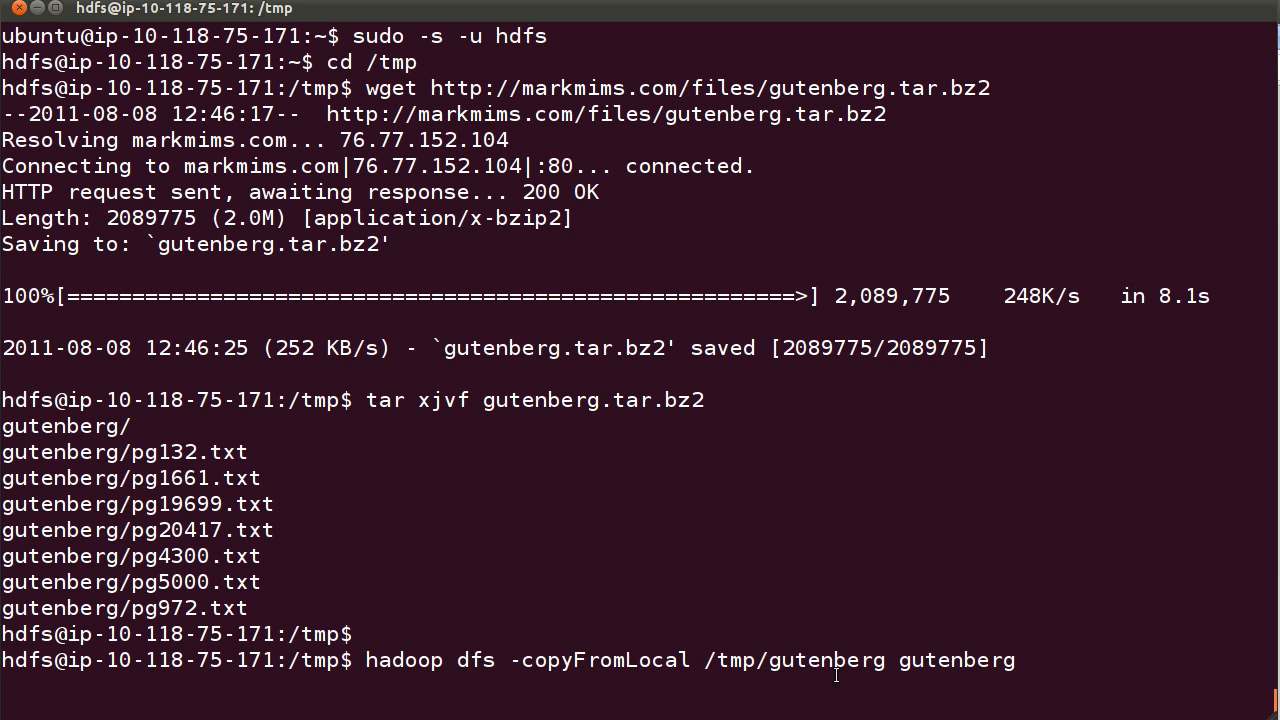
{"action": "mouse_move", "coordinate": [1012, 552]}
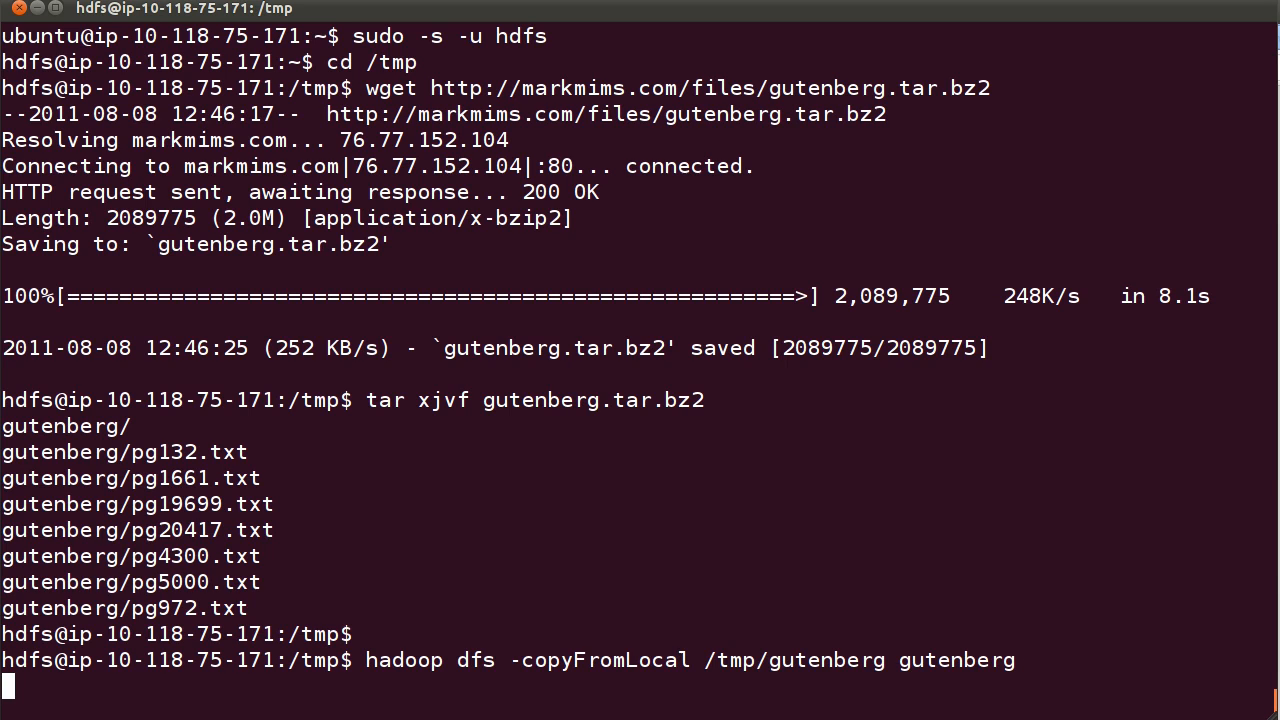
Copy gutenberg into HDFS and run the hadoop-examples.jar wordcount job into gutenberg-output
{"action": "key", "text": "Return"}
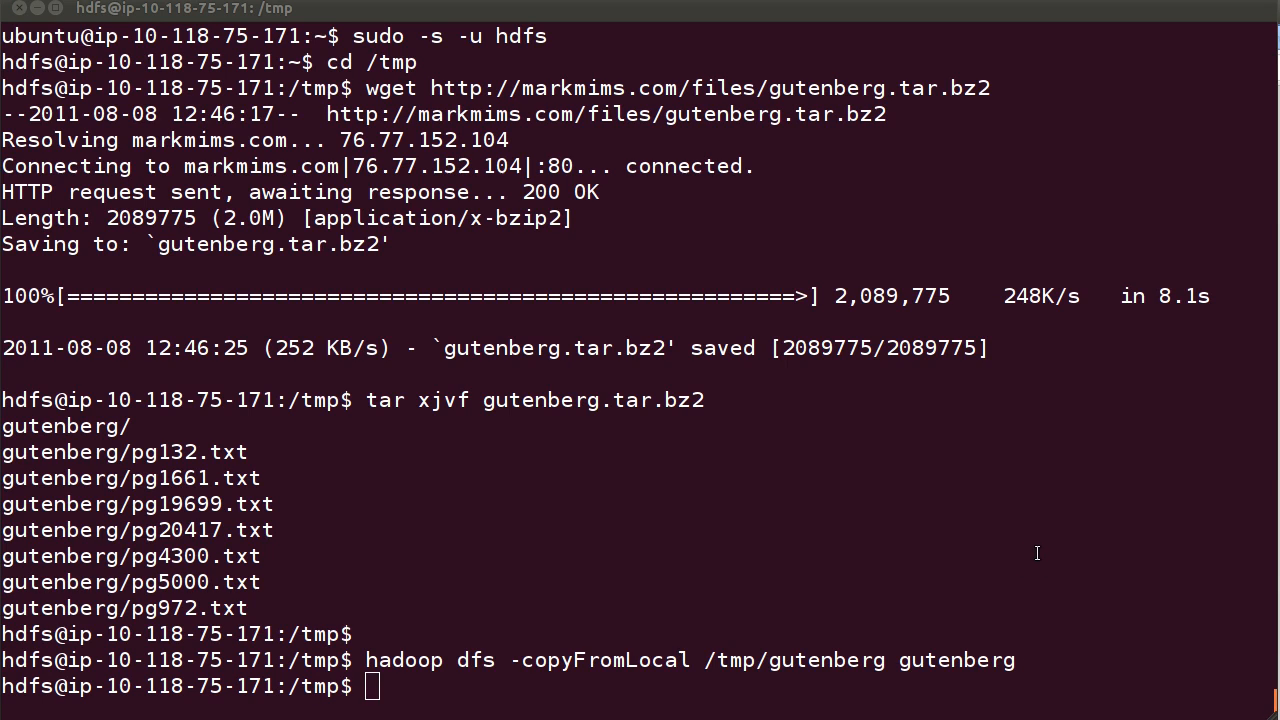
{"action": "right_click", "coordinate": [1010, 556]}
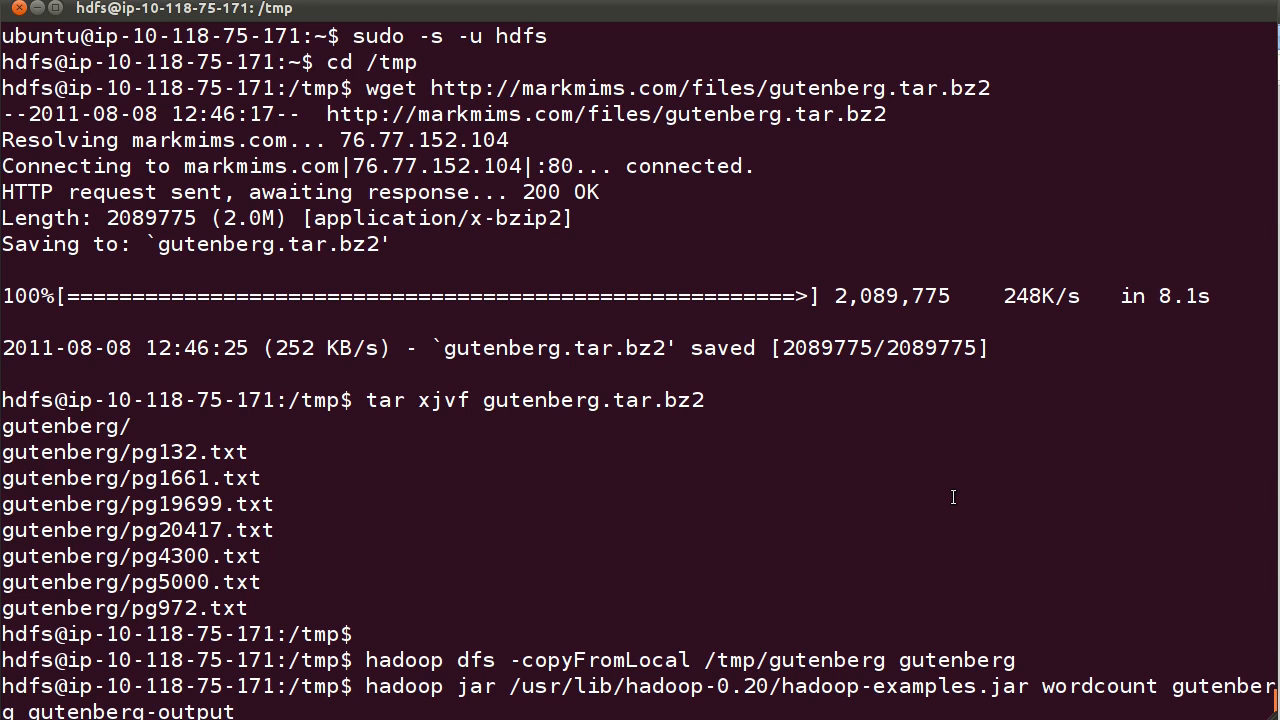
{"action": "mouse_move", "coordinate": [1122, 676]}
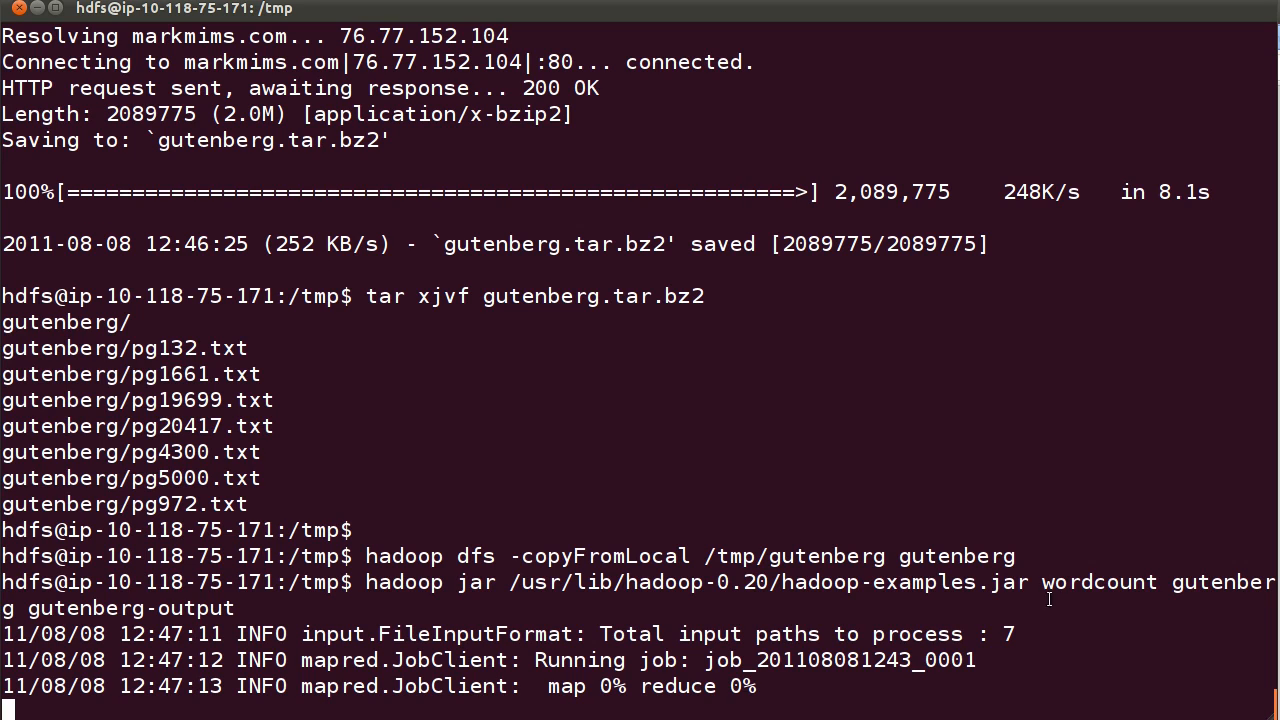
{"action": "double_click", "coordinate": [840, 660]}
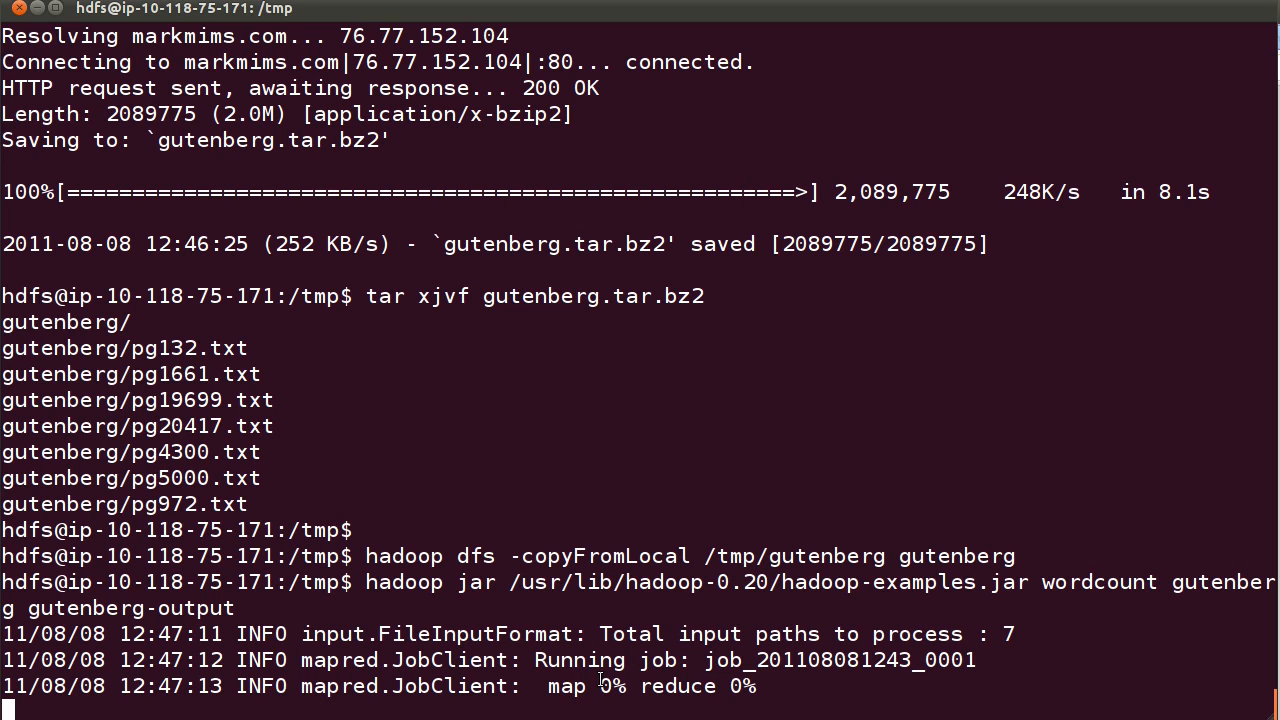
{"action": "mouse_move", "coordinate": [1000, 432]}
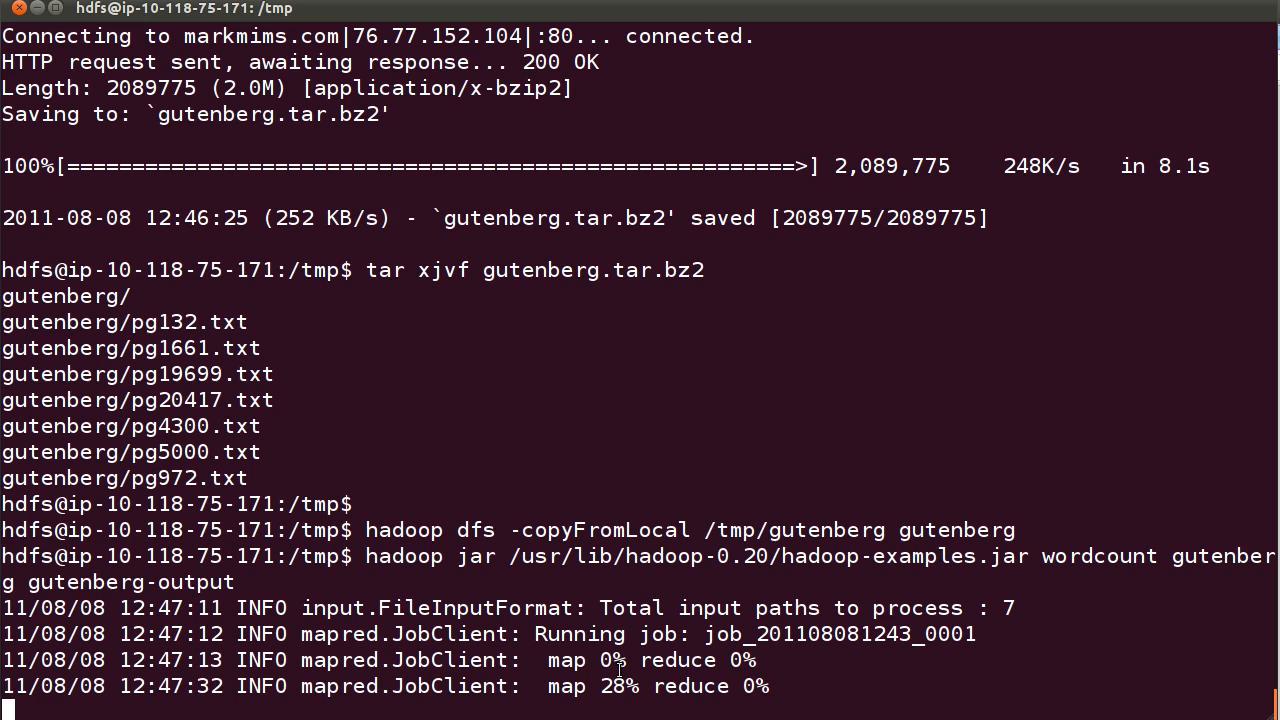
{"action": "mouse_move", "coordinate": [1018, 458]}
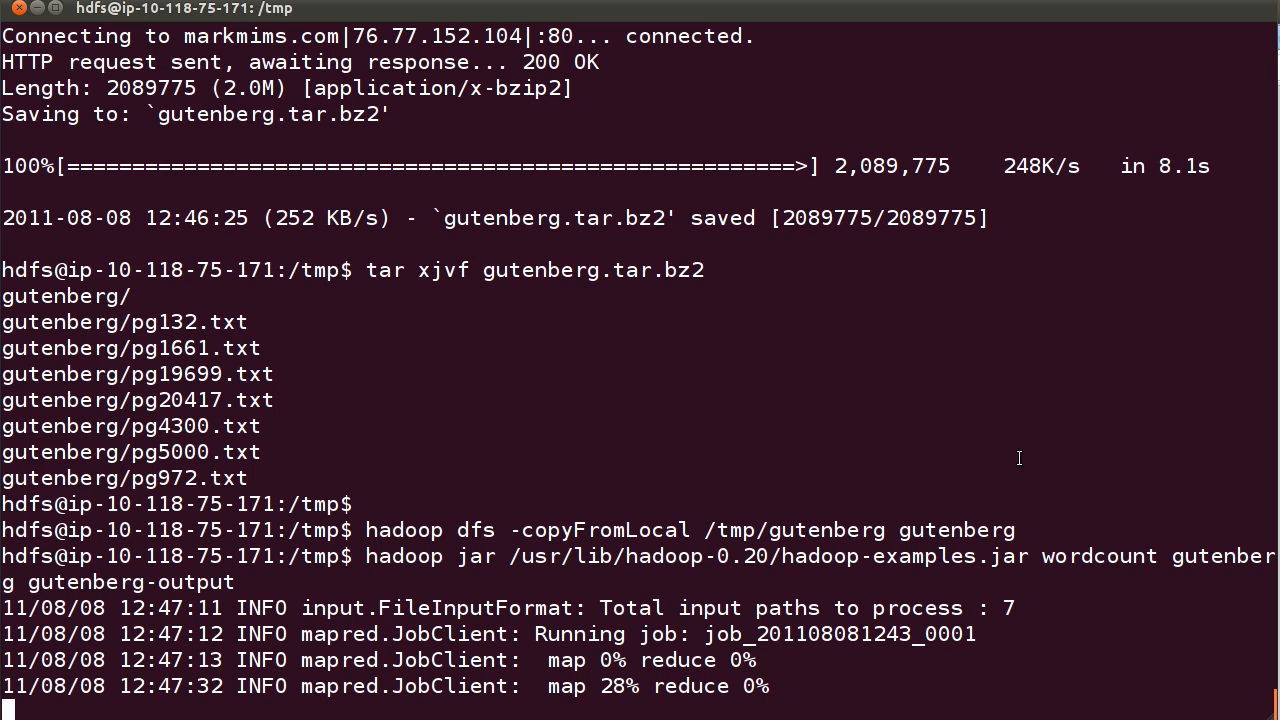
{"action": "scroll", "scroll_direction": "down", "scroll_amount": 3}
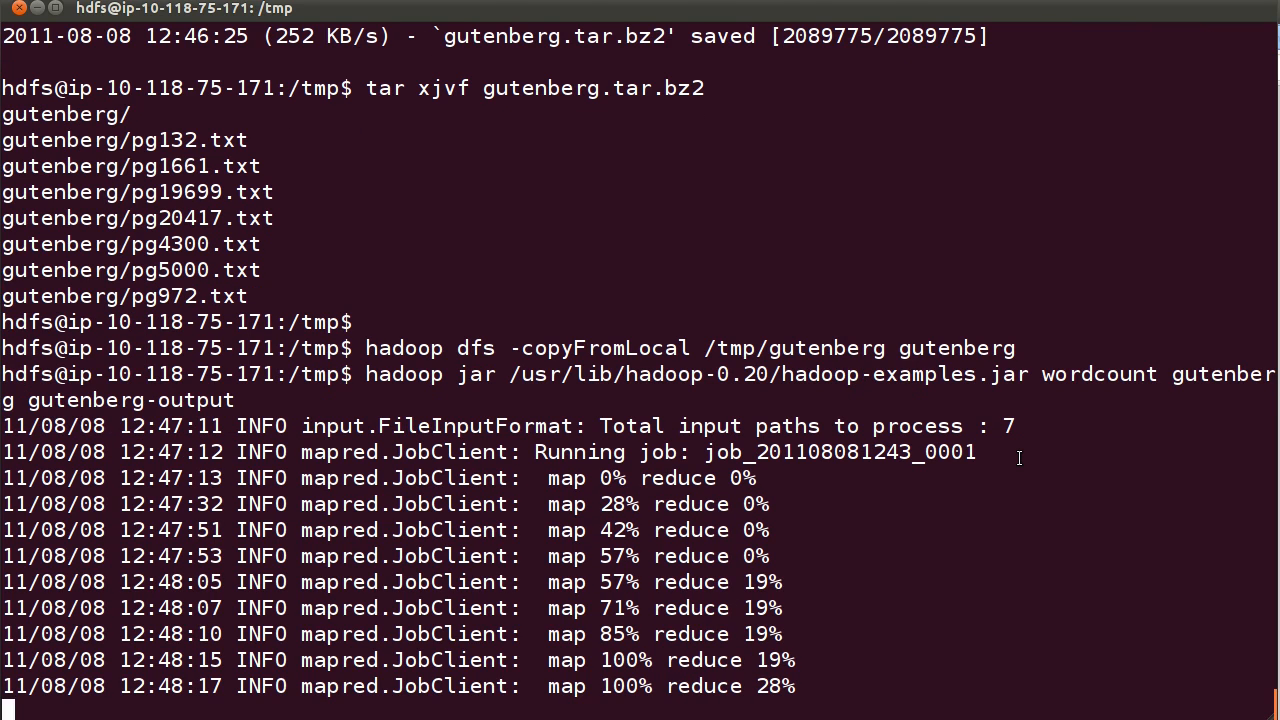
{"action": "mouse_move", "coordinate": [628, 462]}
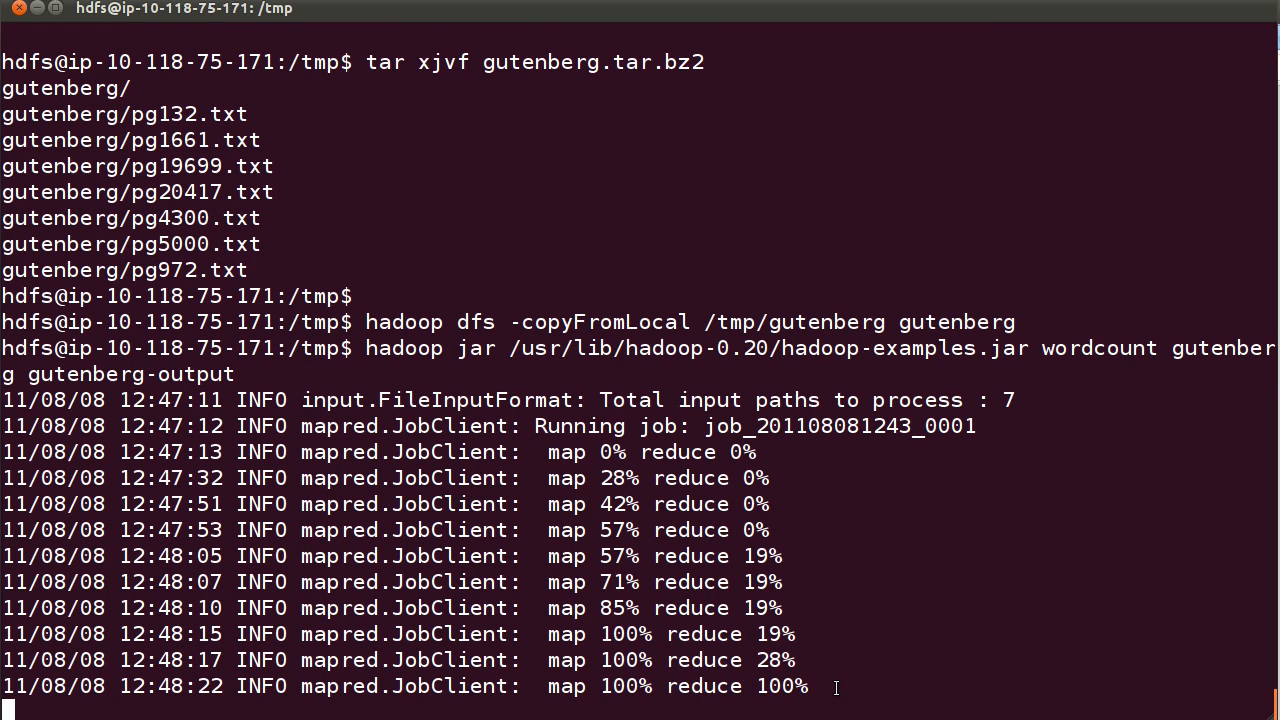
Review the job report, highlighting the 'Job complete' line, then clear the screen
{"action": "scroll", "scroll_direction": "down", "scroll_amount": 3}
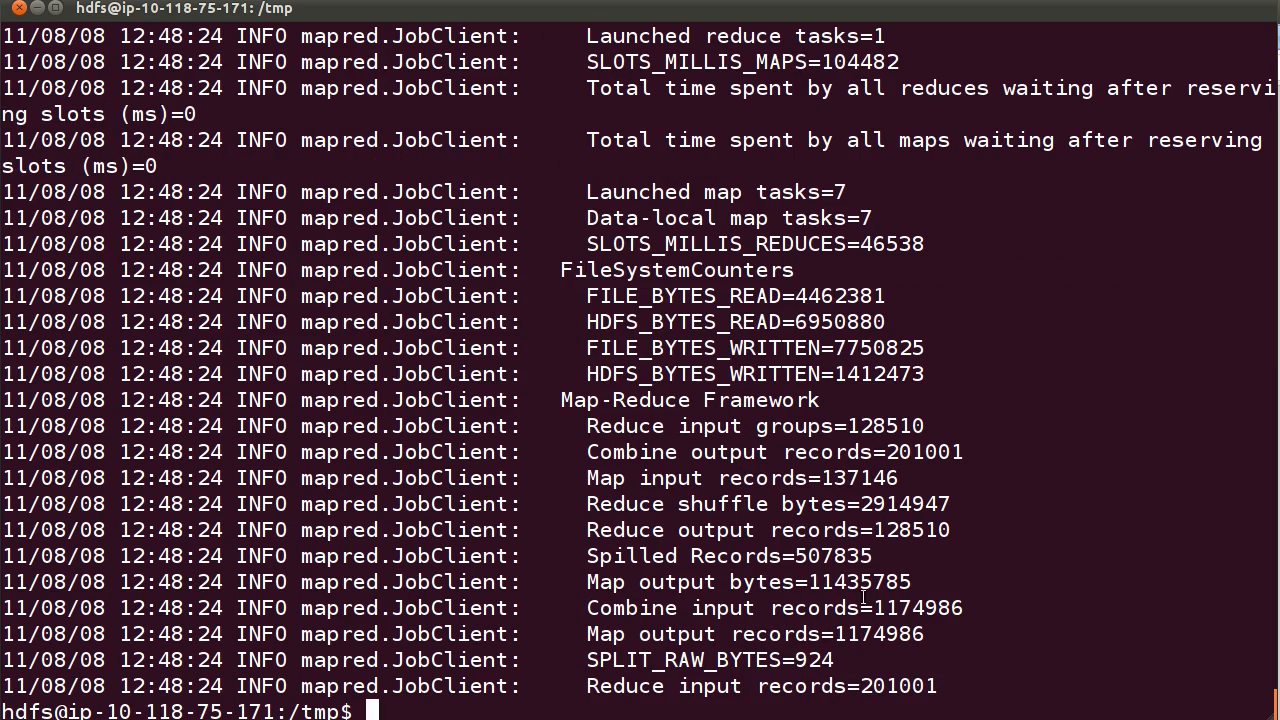
{"action": "scroll", "scroll_direction": "up", "scroll_amount": 3}
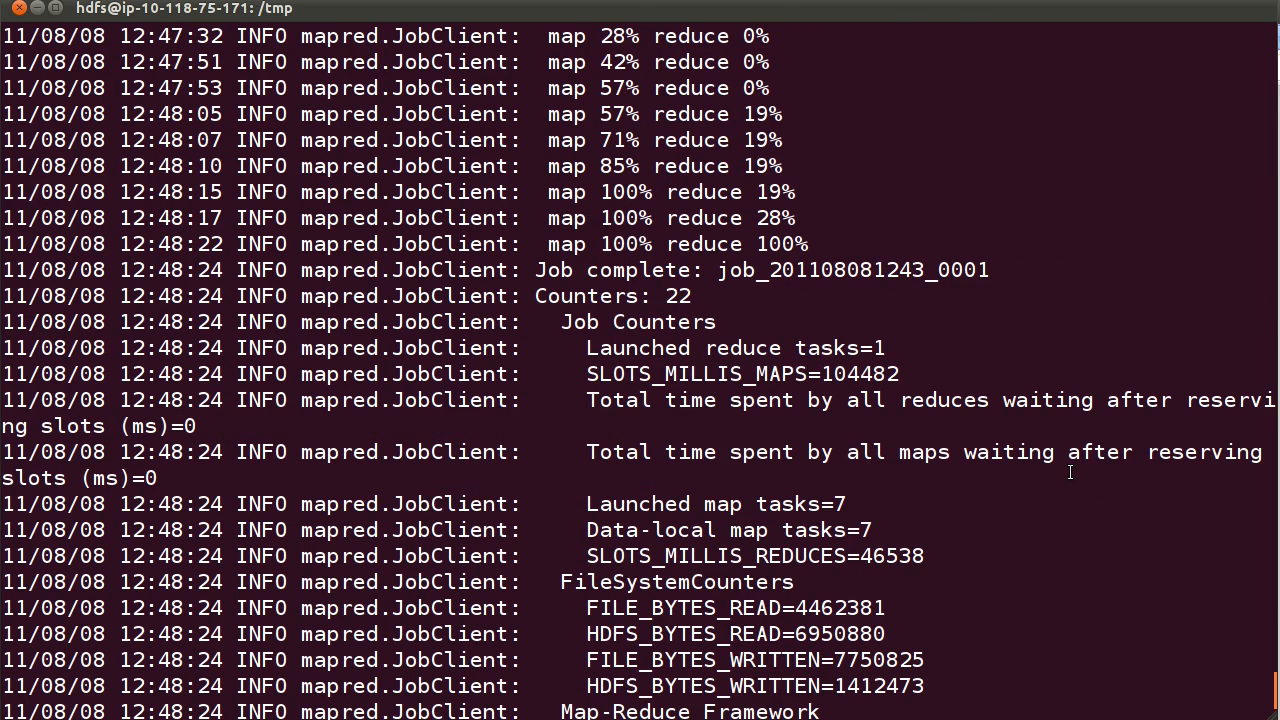
{"action": "double_click", "coordinate": [552, 268]}
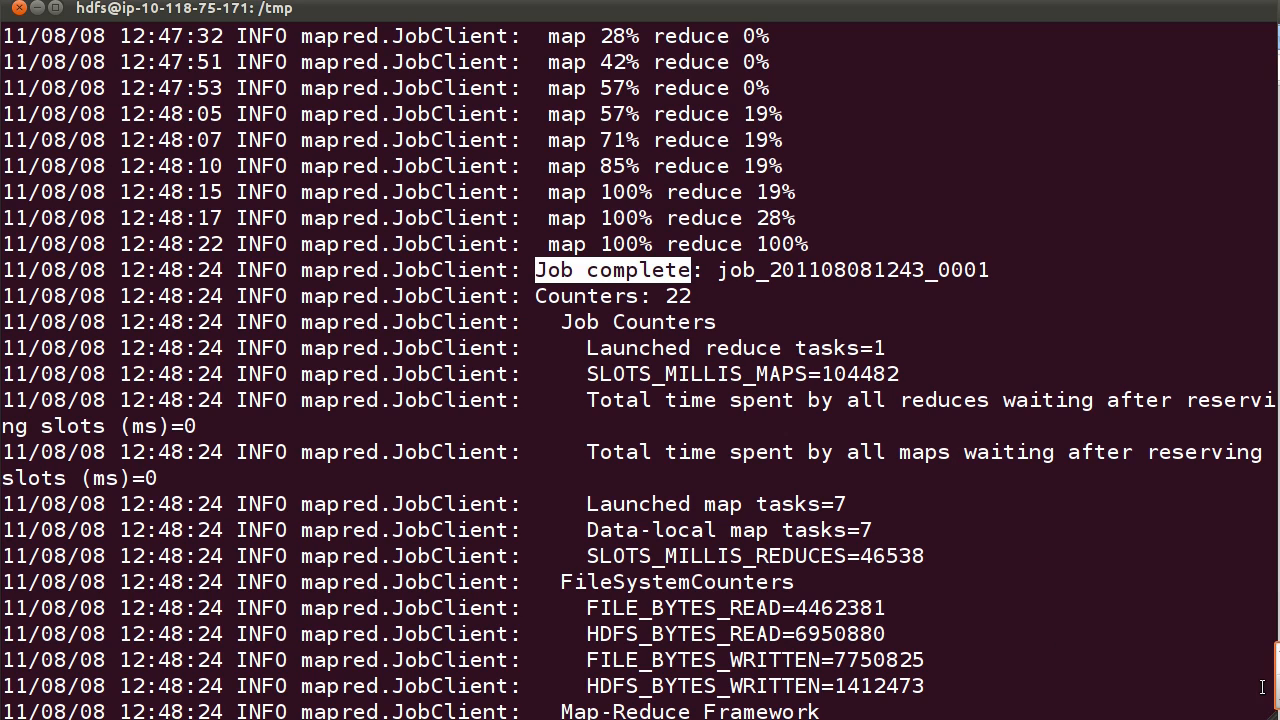
{"action": "mouse_move", "coordinate": [1216, 572]}
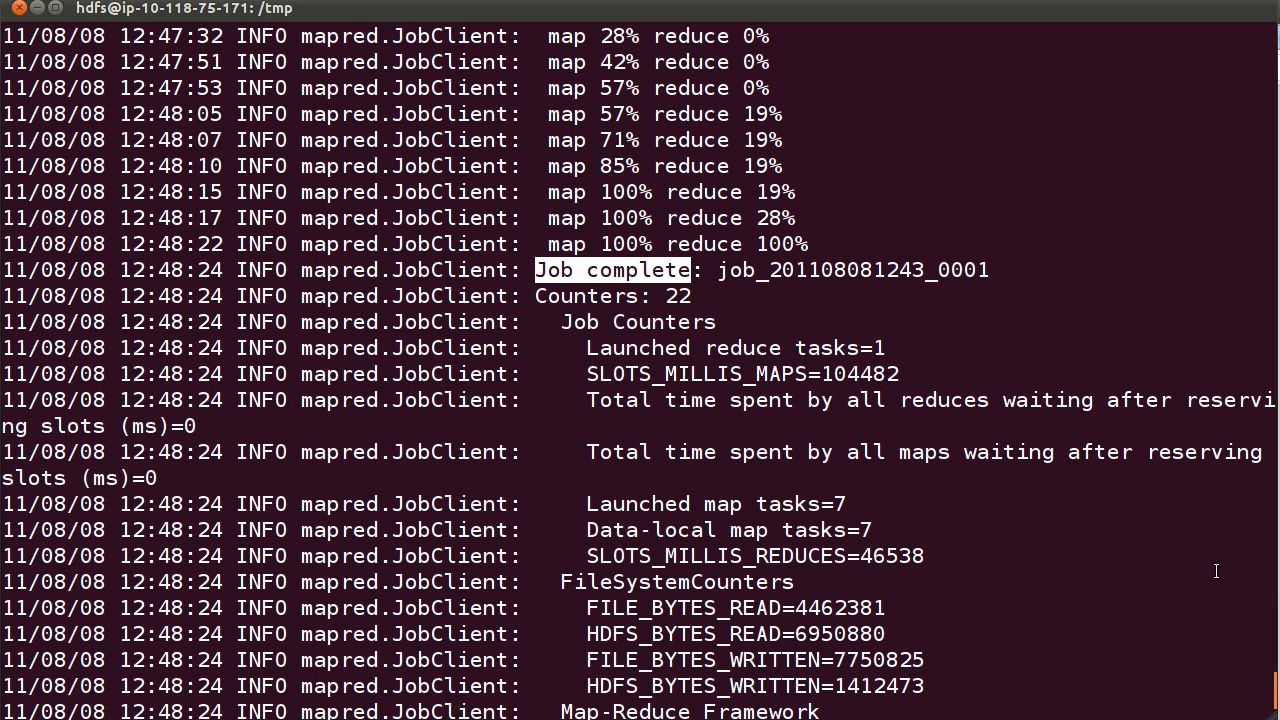
{"action": "scroll", "scroll_direction": "down", "scroll_amount": 3}
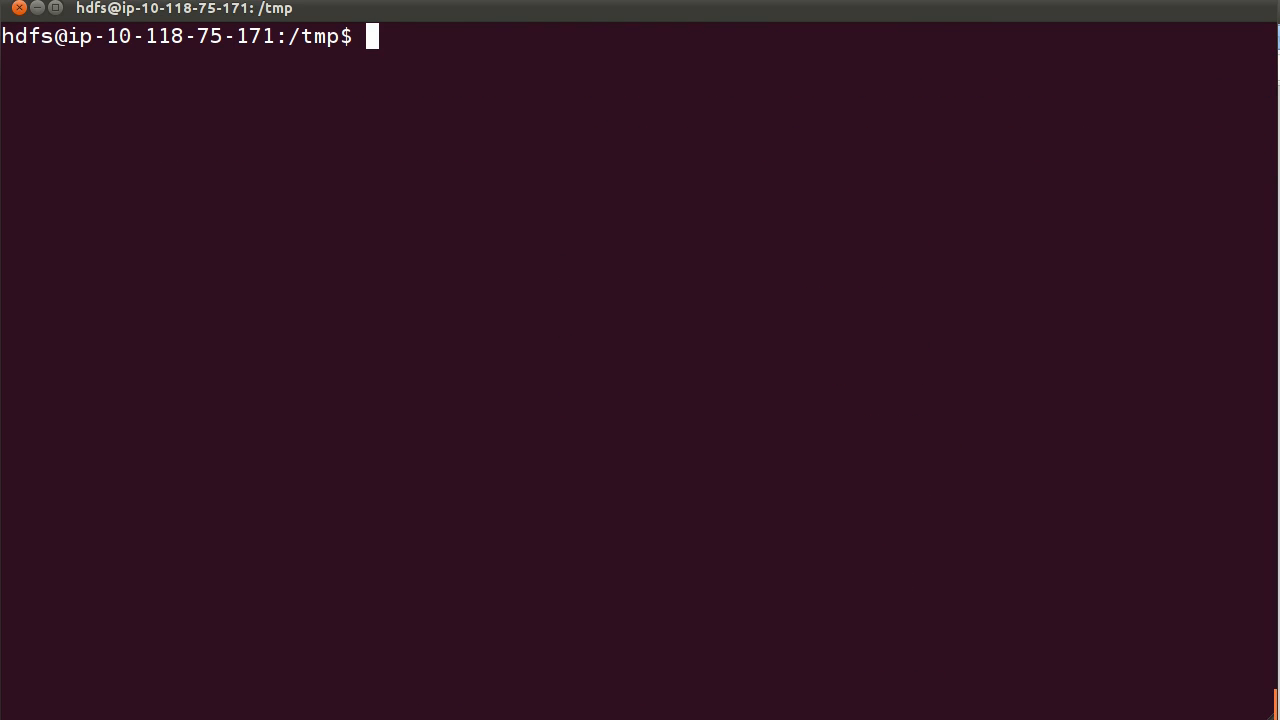
Leave 'ensemble.ubuntu.com' then '#ubuntu-ensemble' typed at the prompt without executing
{"action": "type", "text": "ensemb"}
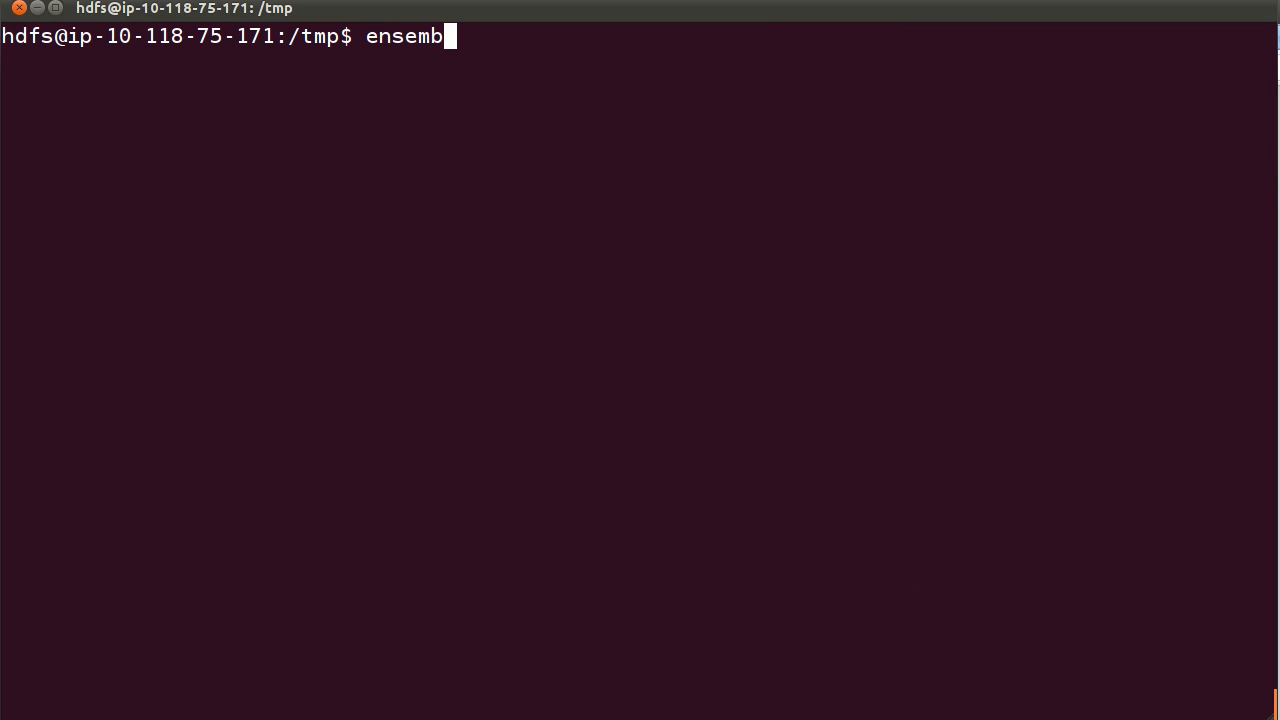
{"action": "type", "text": "le.ubuntu.com"}
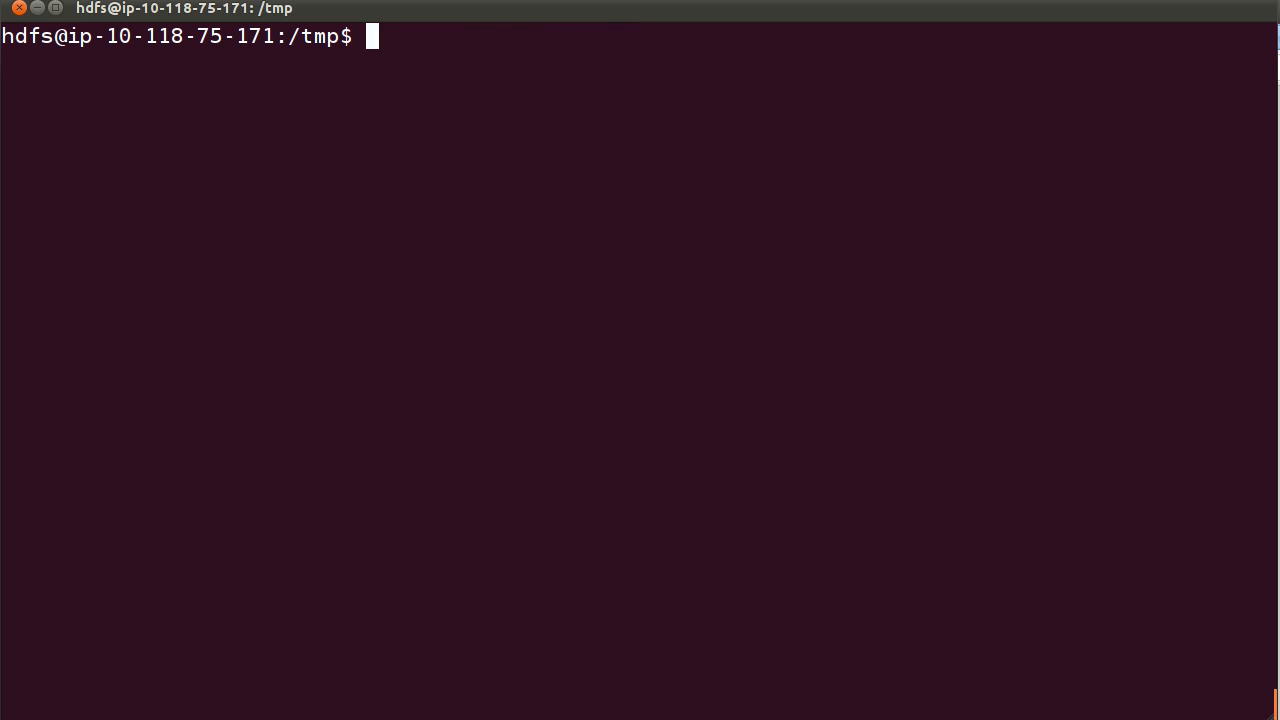
{"action": "type", "text": "#ubuntu-"}
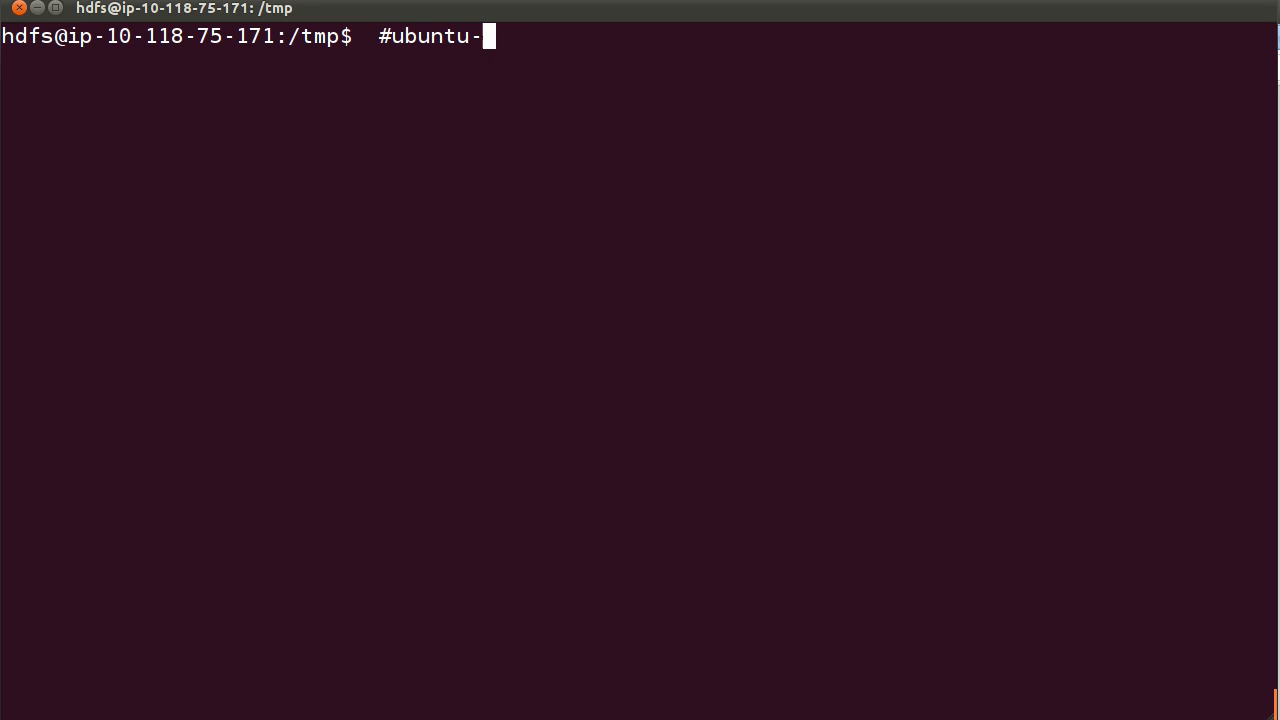
{"action": "type", "text": "ensemble"}
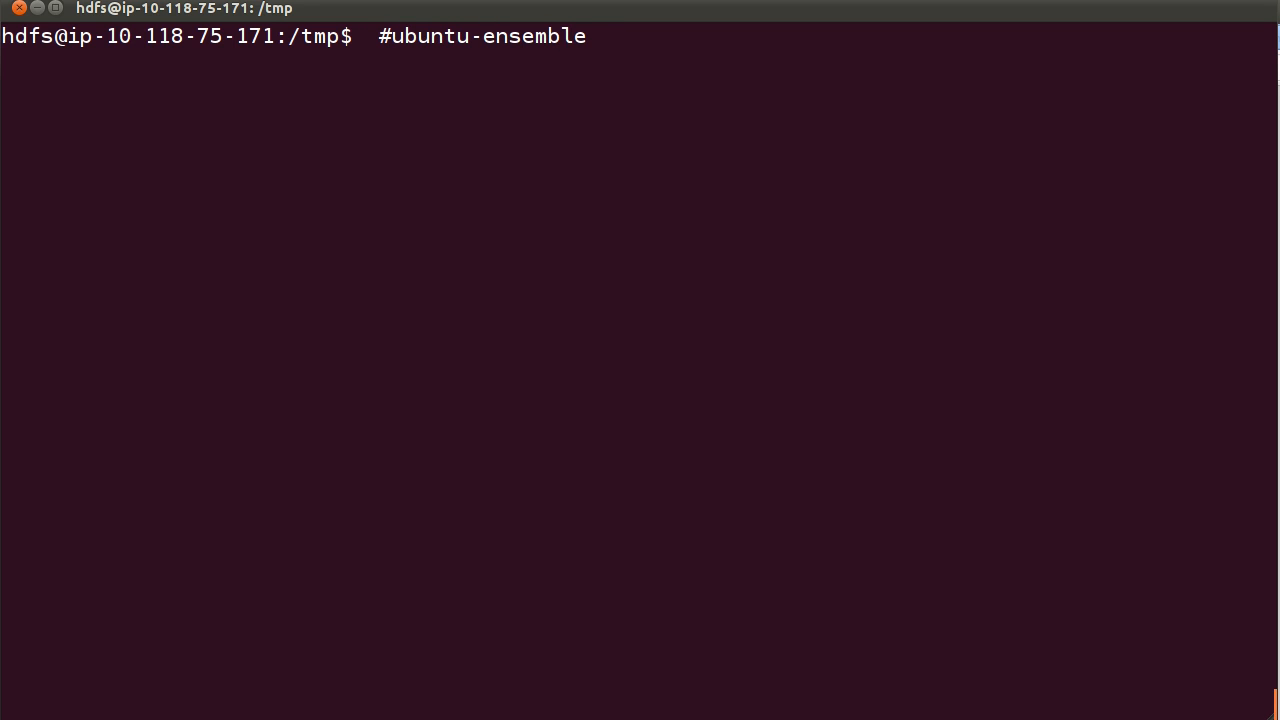